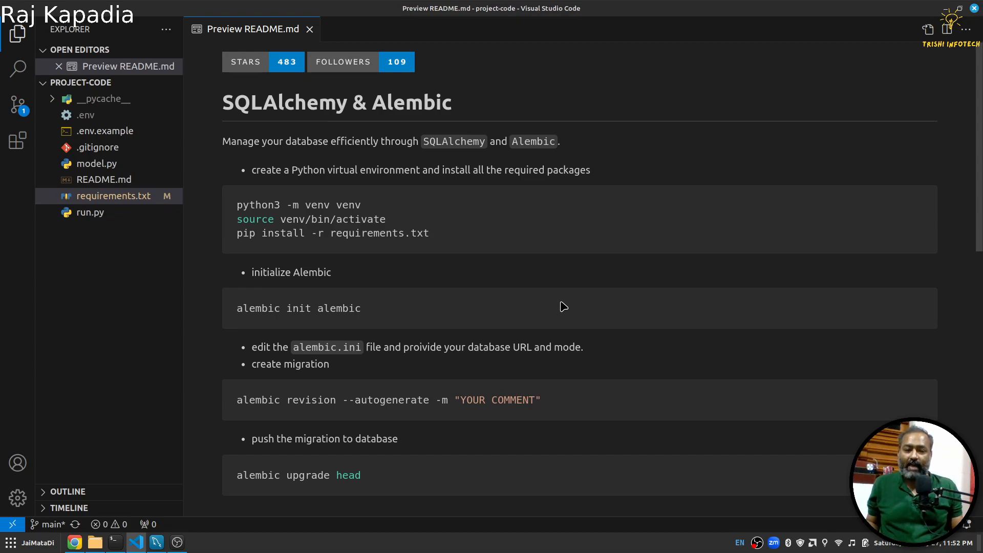
mouse_move(190, 542)
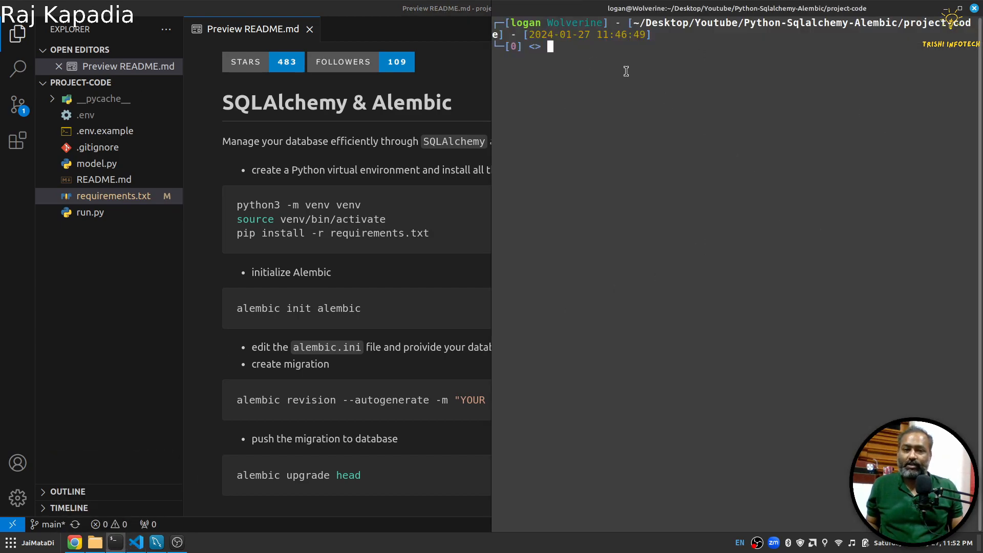
mouse_move(178, 219)
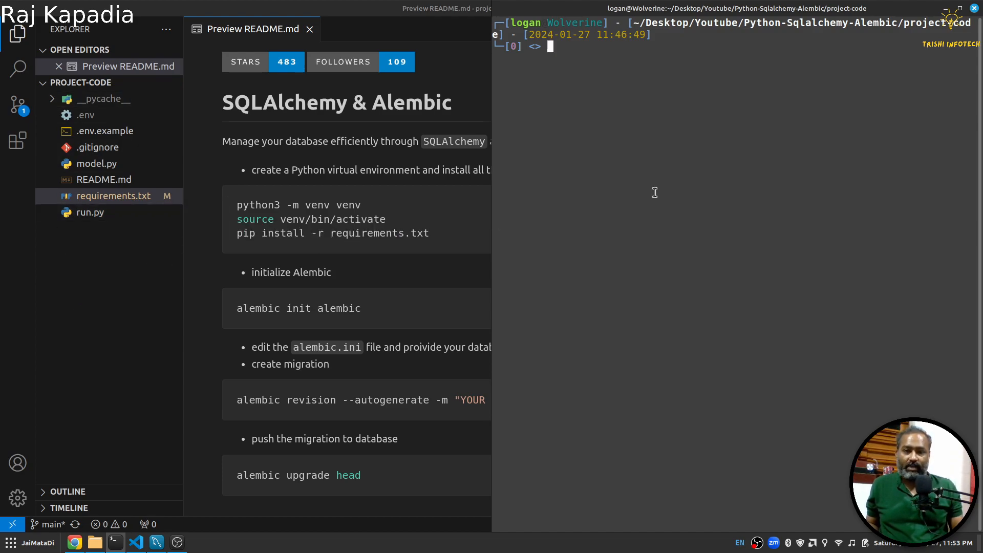
Run python3 -m venv venv in the project folder from the terminal
type("python")
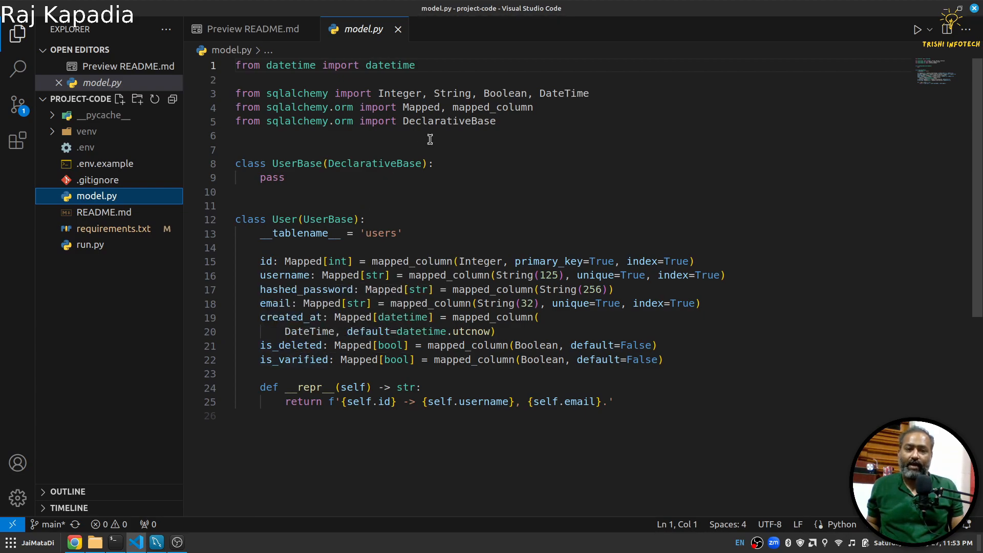
Select the whole contents of model.py to review the User model's columns
left_click_drag(527, 359, 613, 402)
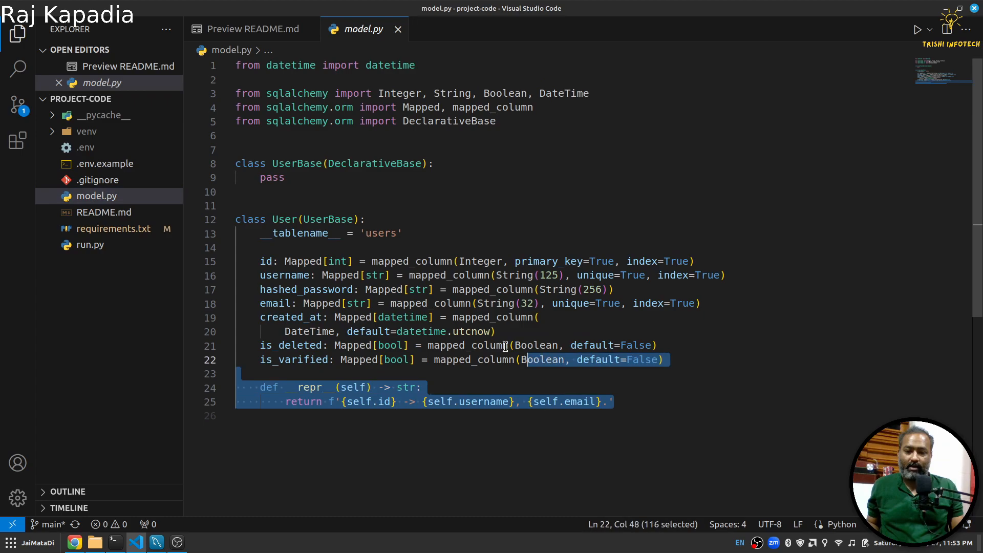
key("ctrl+a")
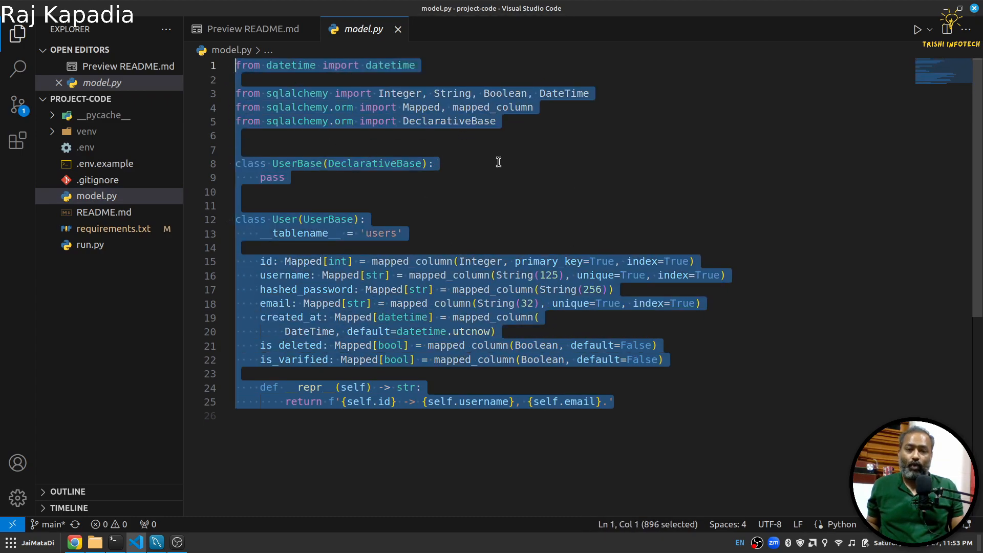
mouse_move(406, 33)
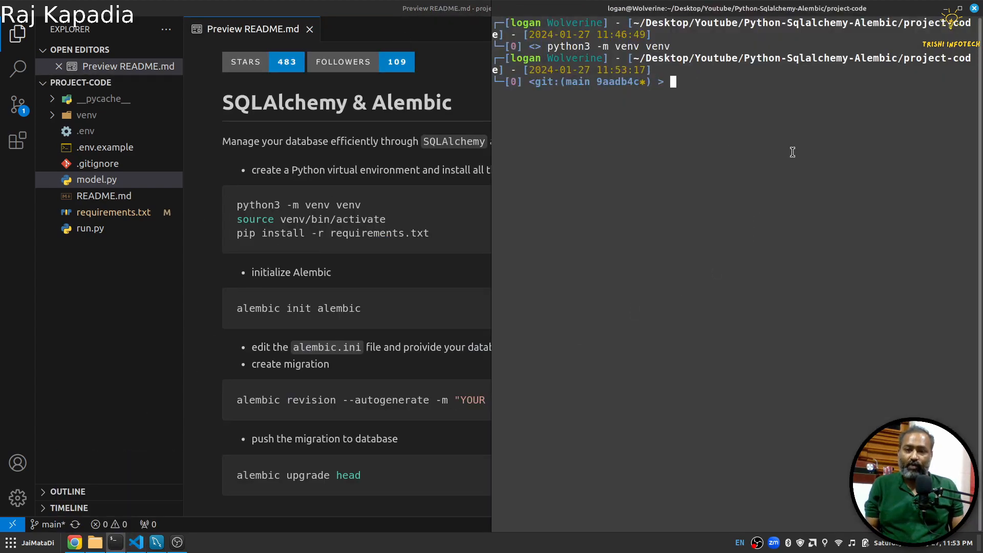
Activate the venv and run pip install -r requirements.txt for SQLAlchemy, alembic and the MySQL connector
type("sor")
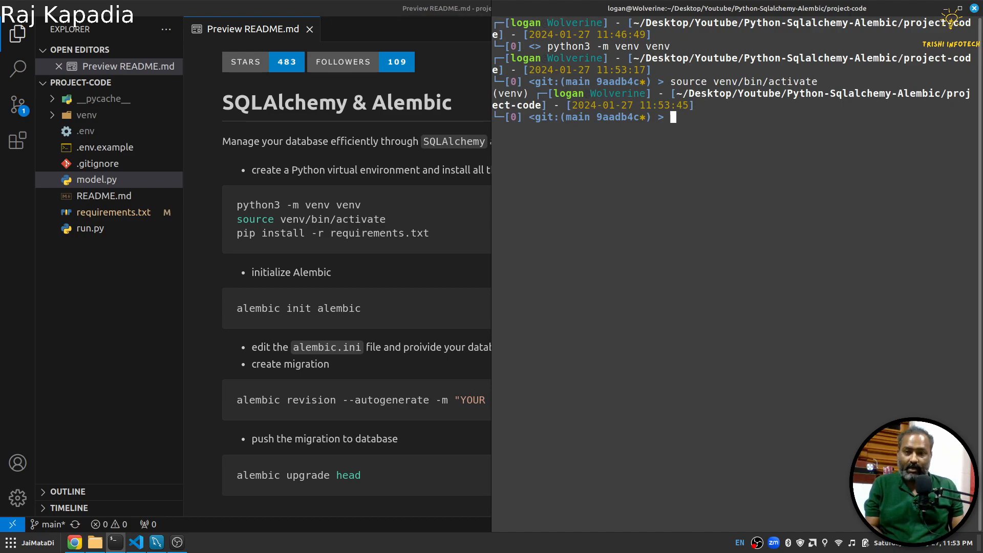
type("pip in")
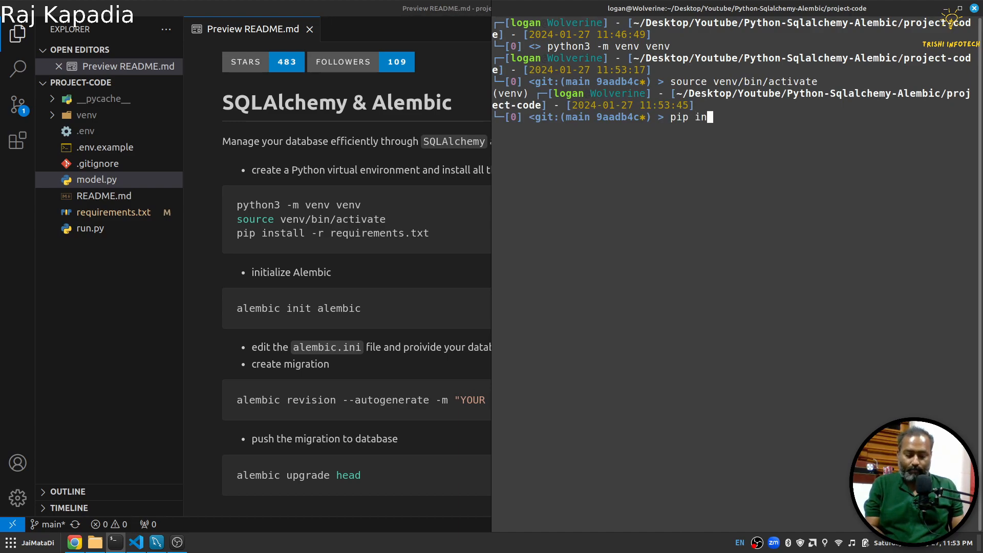
type("stall SQLAlchemy alembic")
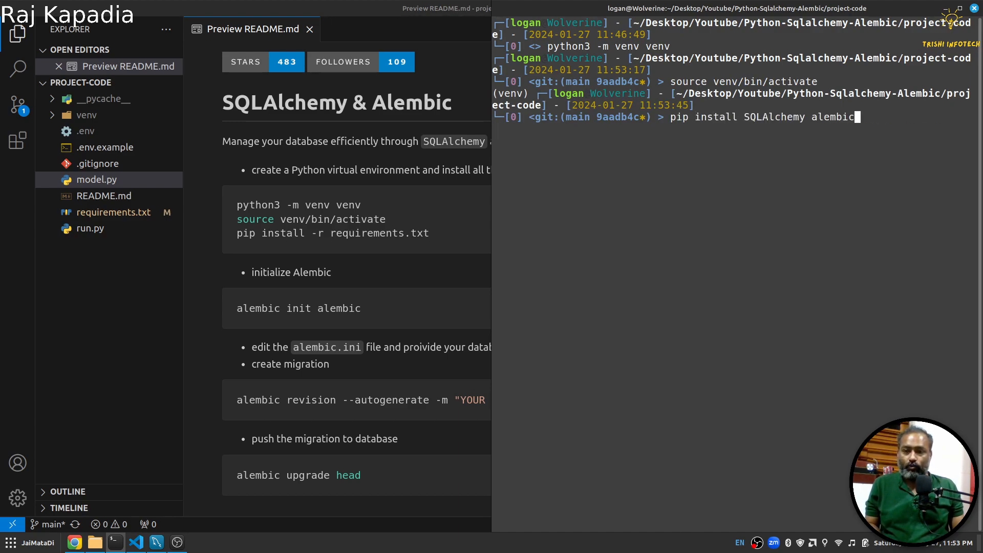
type("pip install -r requirements.txt")
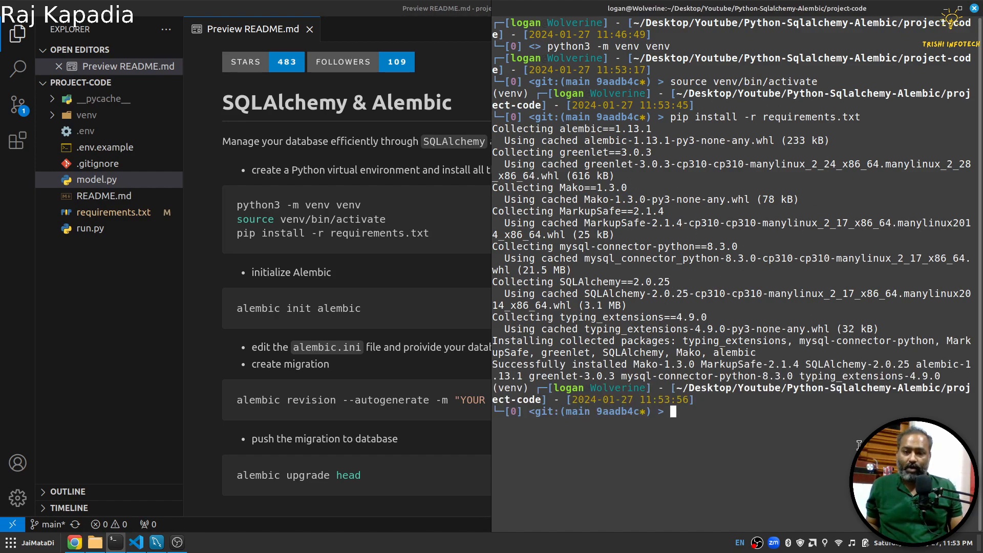
type("clea")
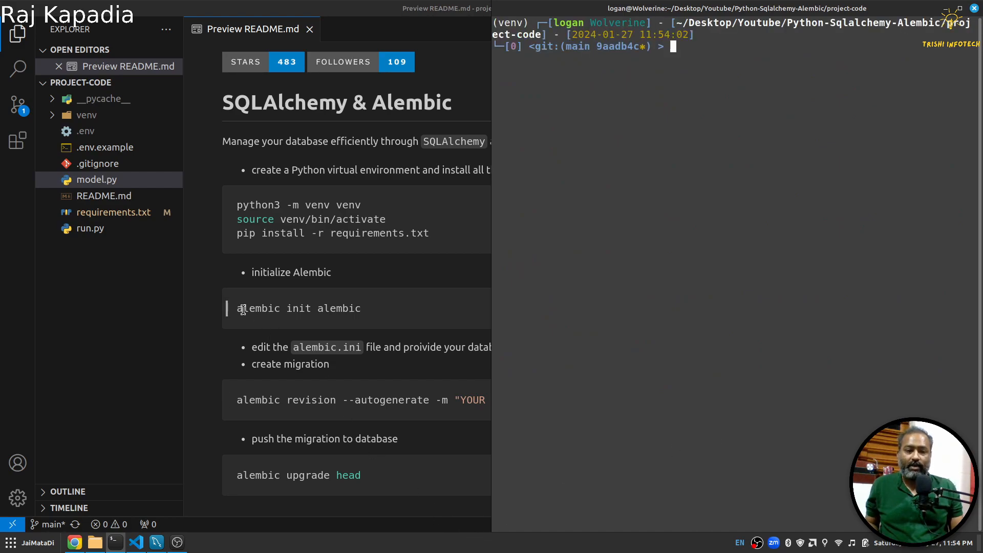
mouse_move(615, 296)
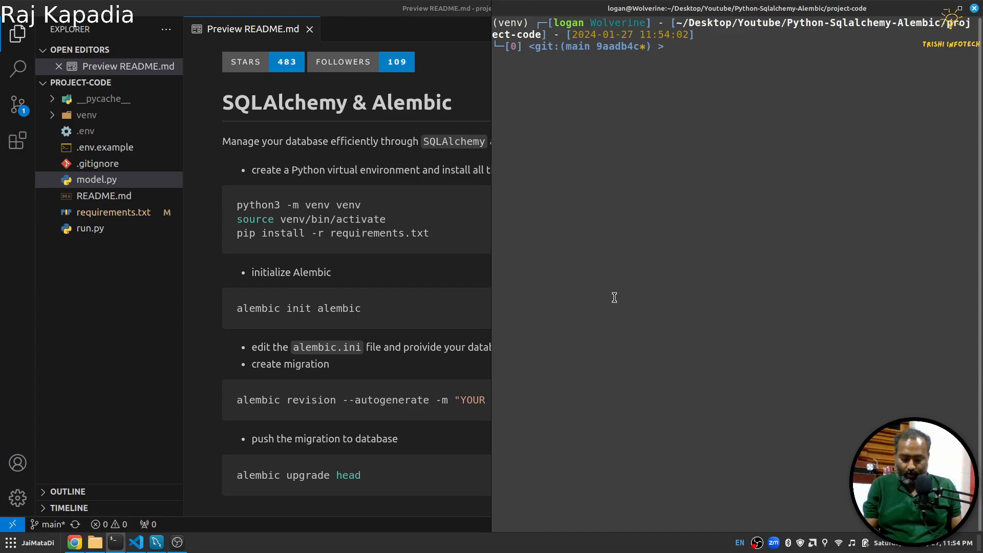
Run alembic init alembic to create the alembic folder and alembic.ini
type("alembic init alembic")
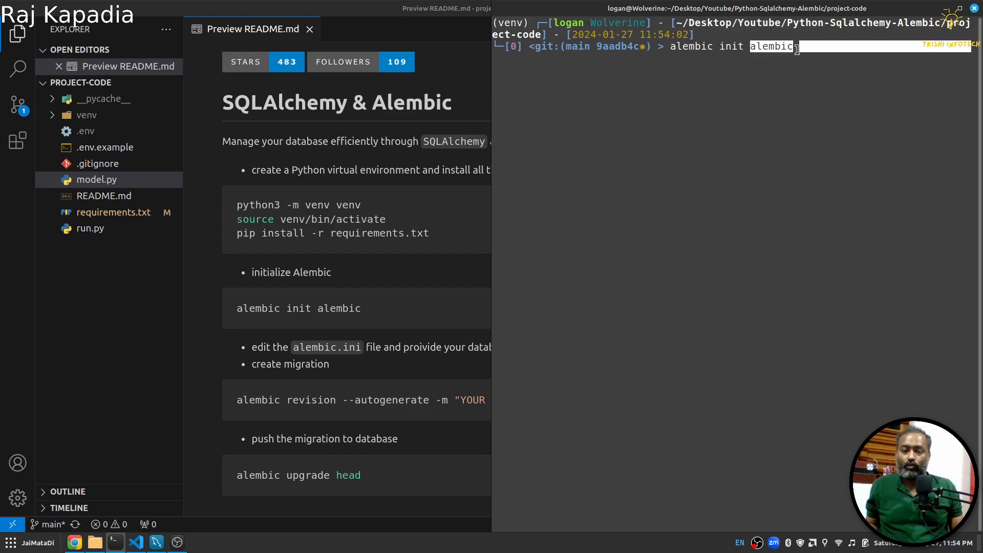
mouse_move(777, 48)
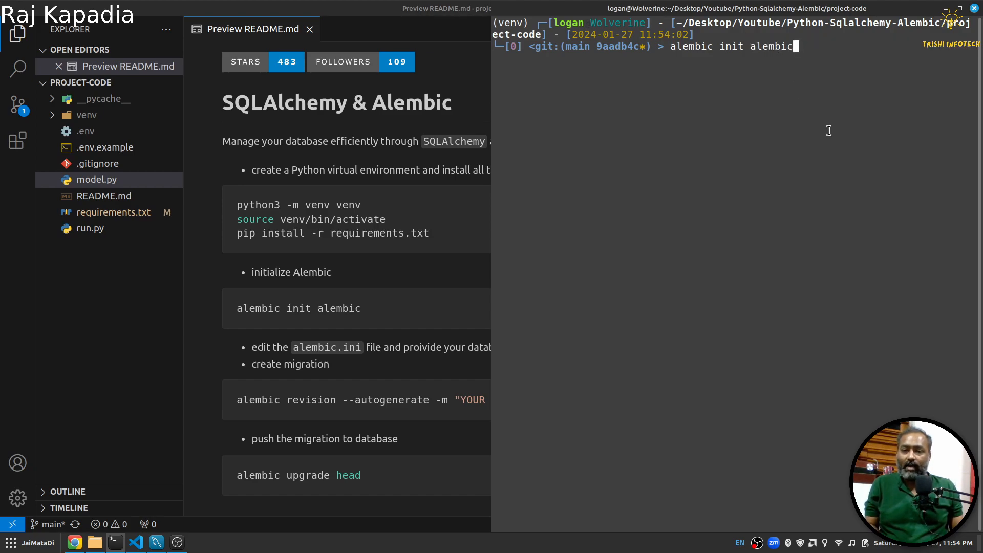
key("Enter")
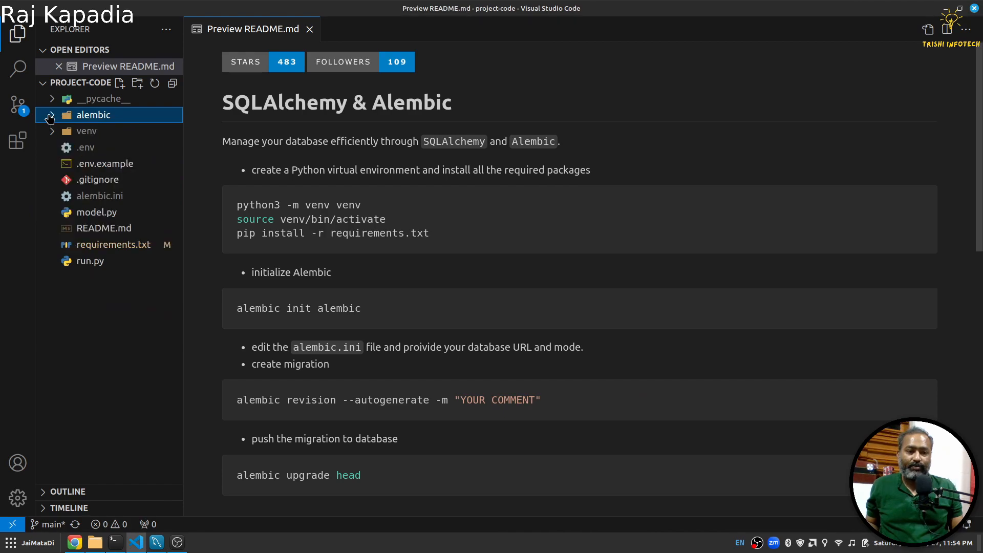
mouse_move(99, 196)
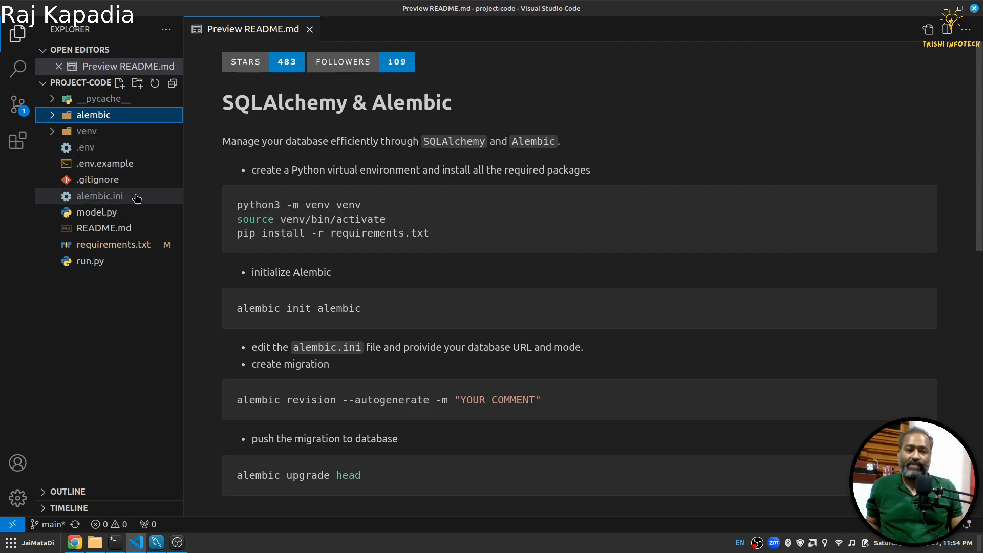
mouse_move(132, 203)
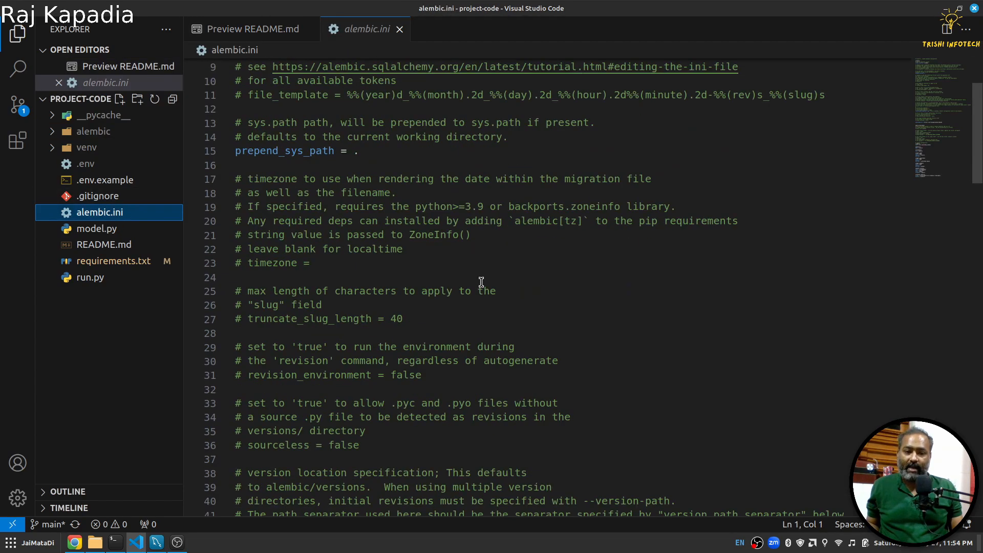
scroll("down", 3)
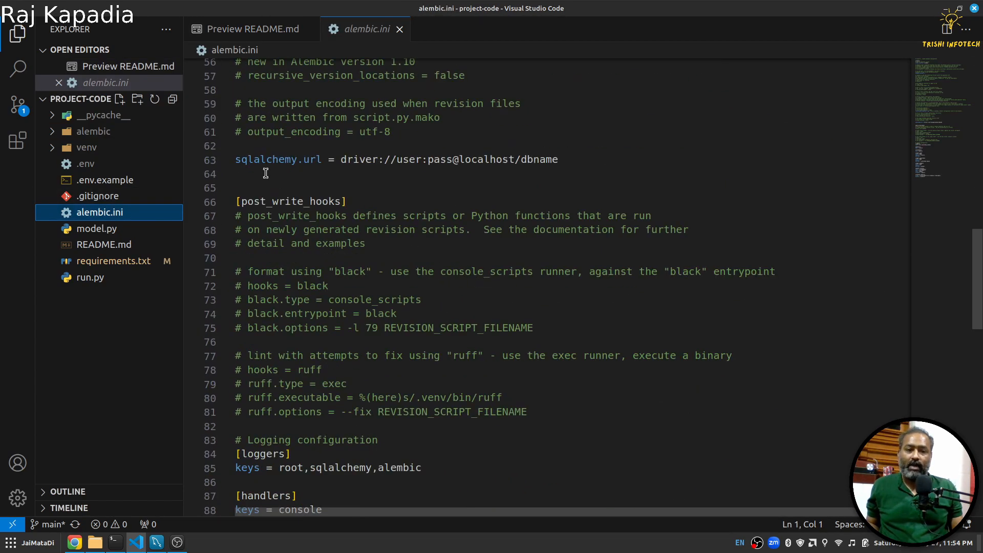
mouse_move(327, 160)
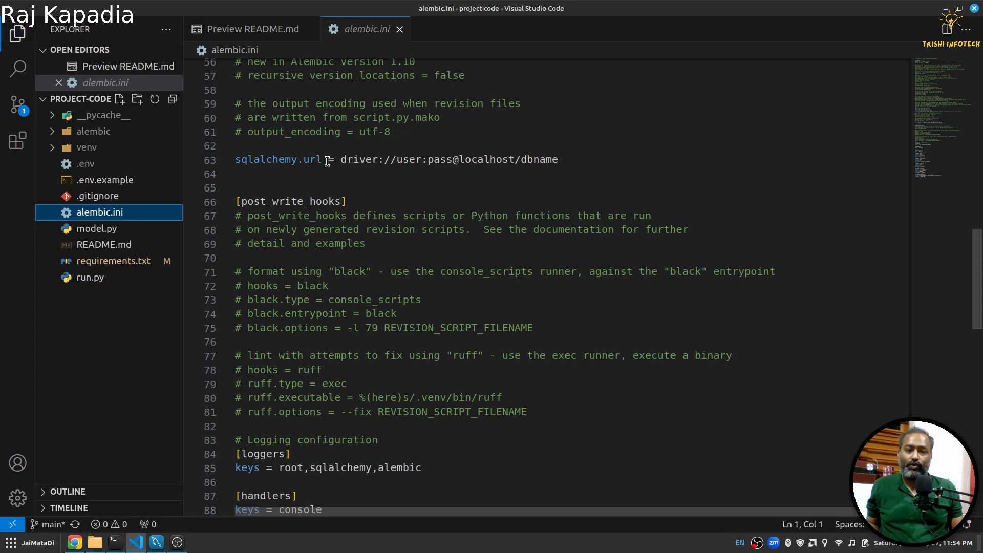
left_click_drag(341, 160, 485, 160)
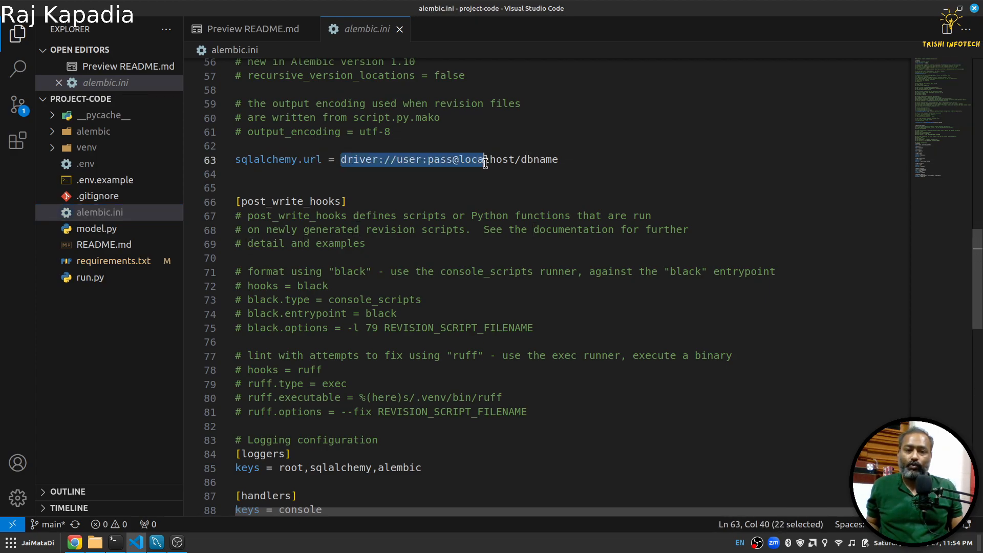
key("Delete")
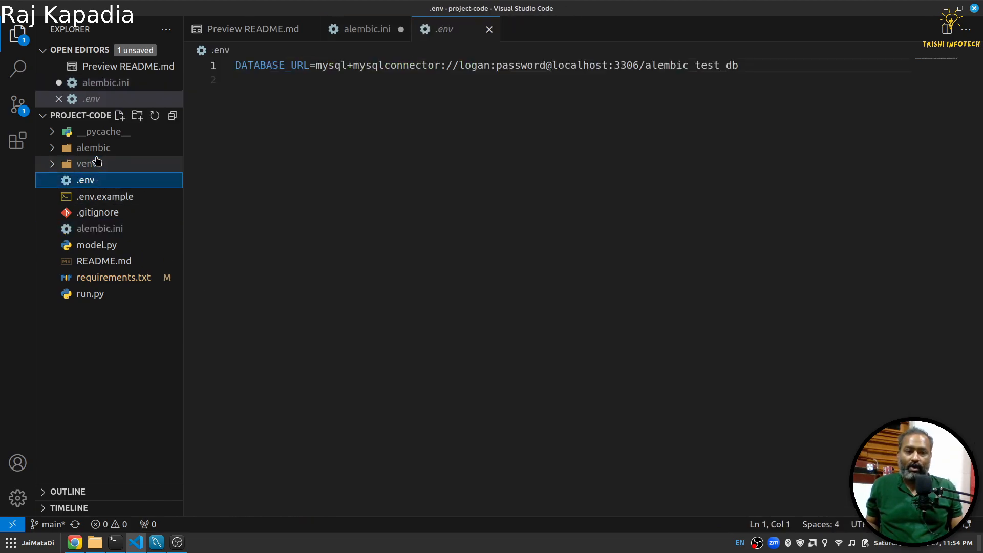
left_click_drag(310, 64, 498, 65)
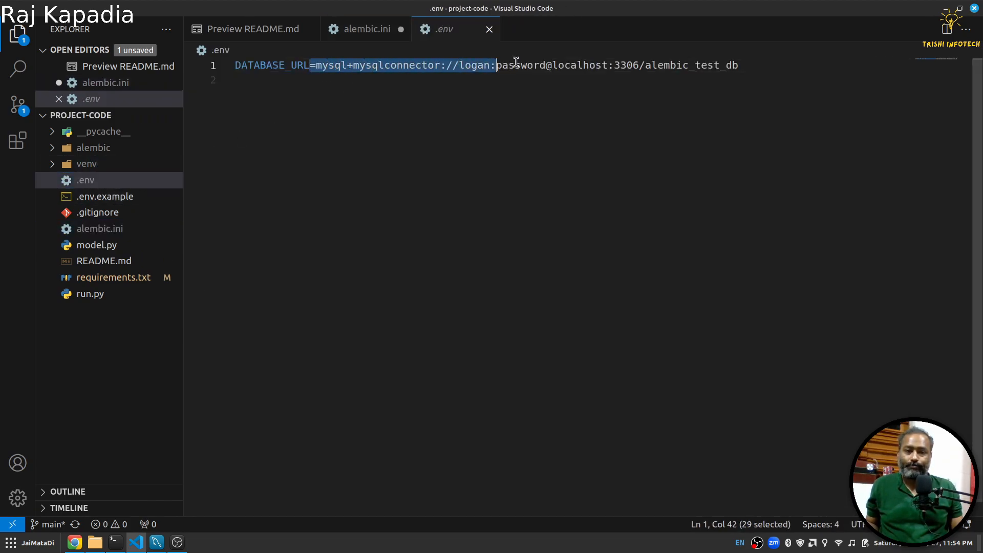
left_click(338, 65)
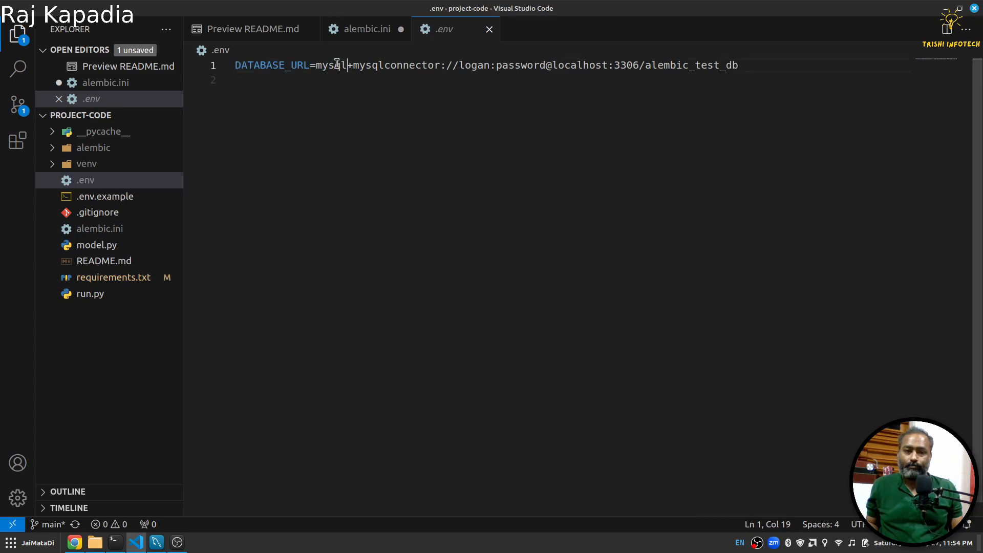
left_click_drag(317, 65, 739, 66)
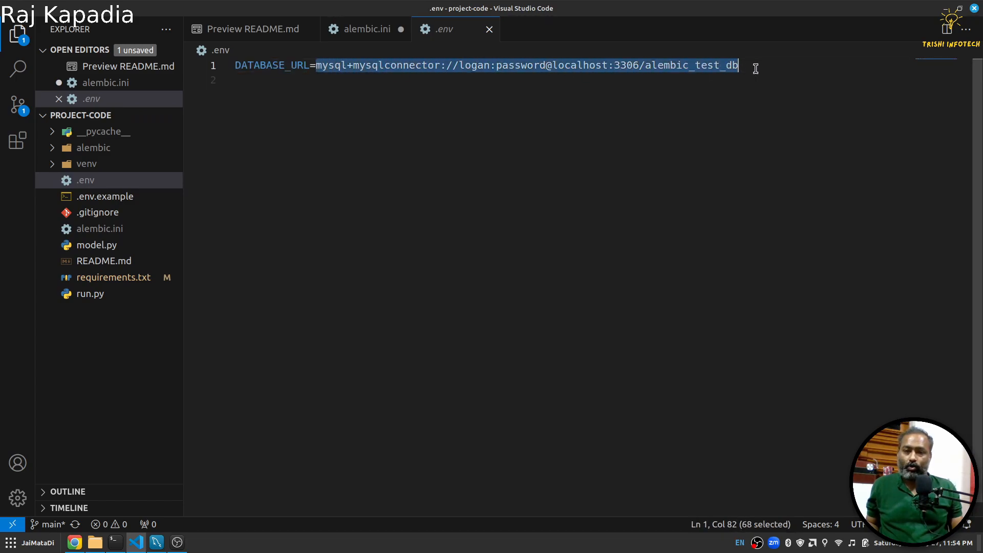
left_click(364, 29)
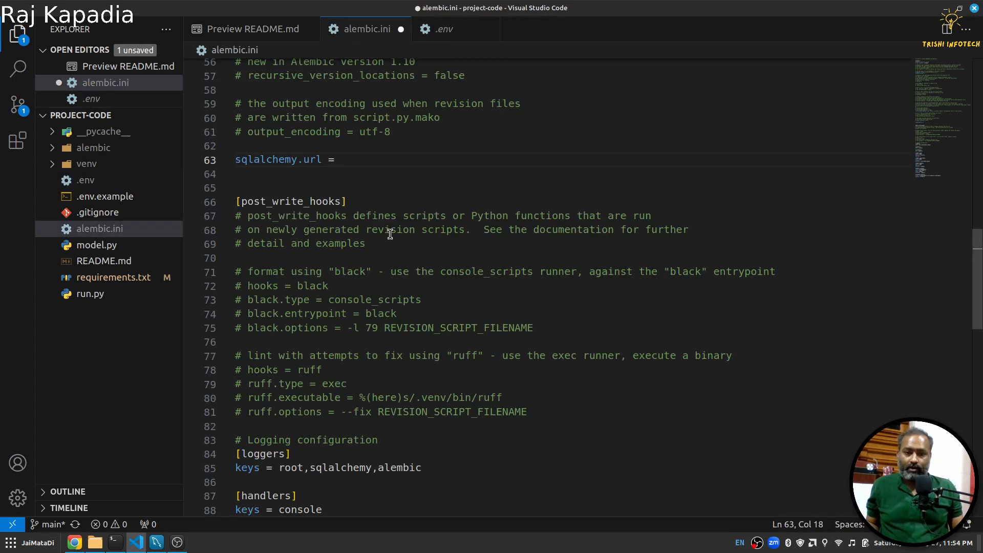
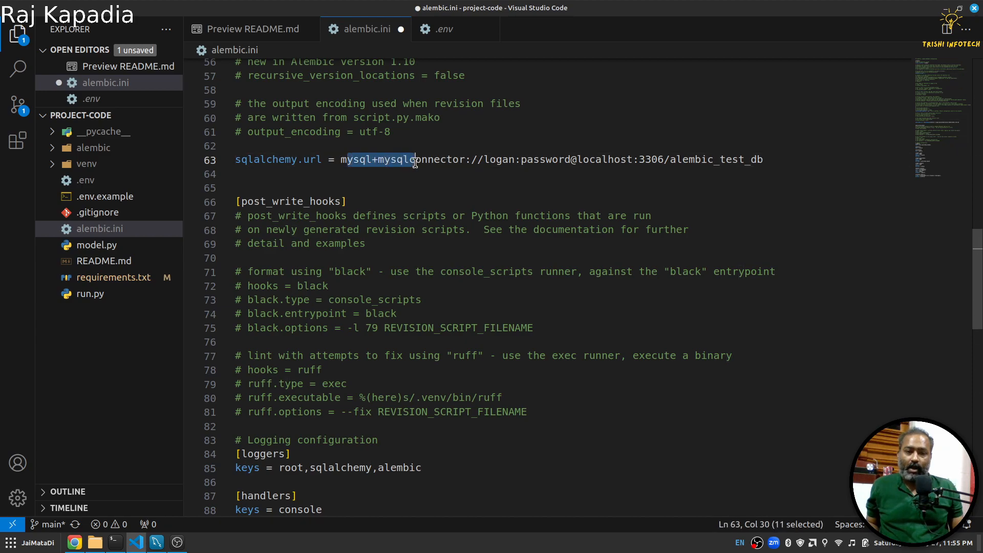
left_click_drag(349, 159, 465, 160)
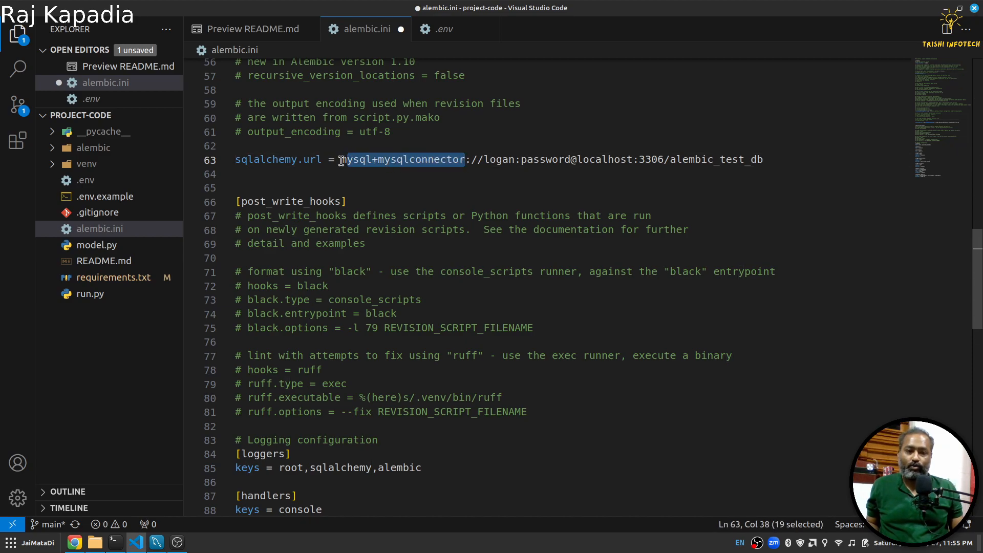
mouse_move(363, 159)
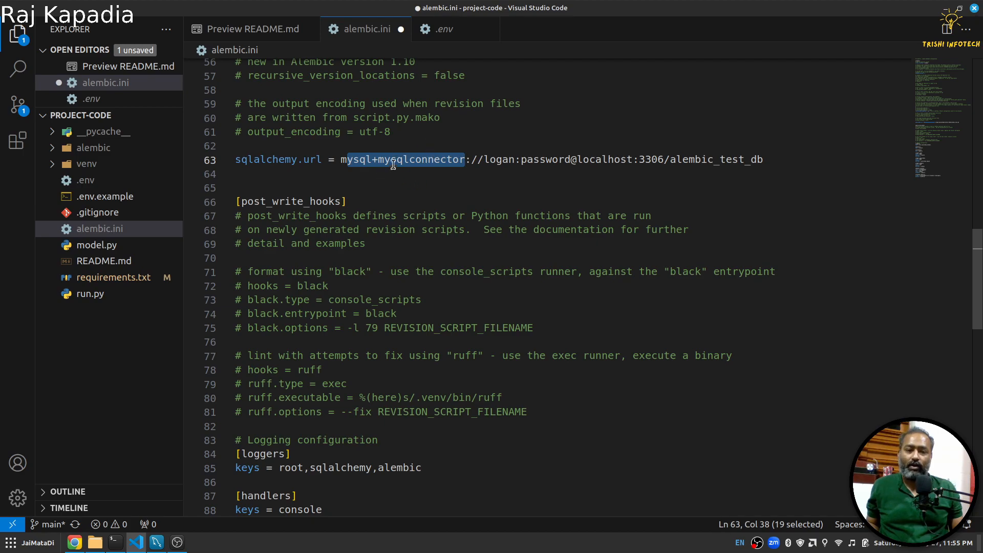
mouse_move(486, 159)
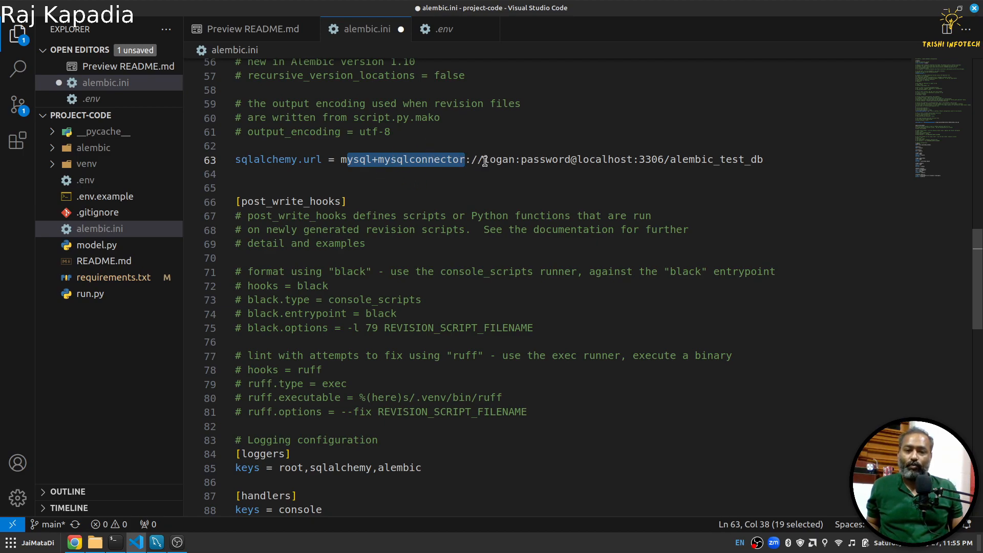
double_click(498, 158)
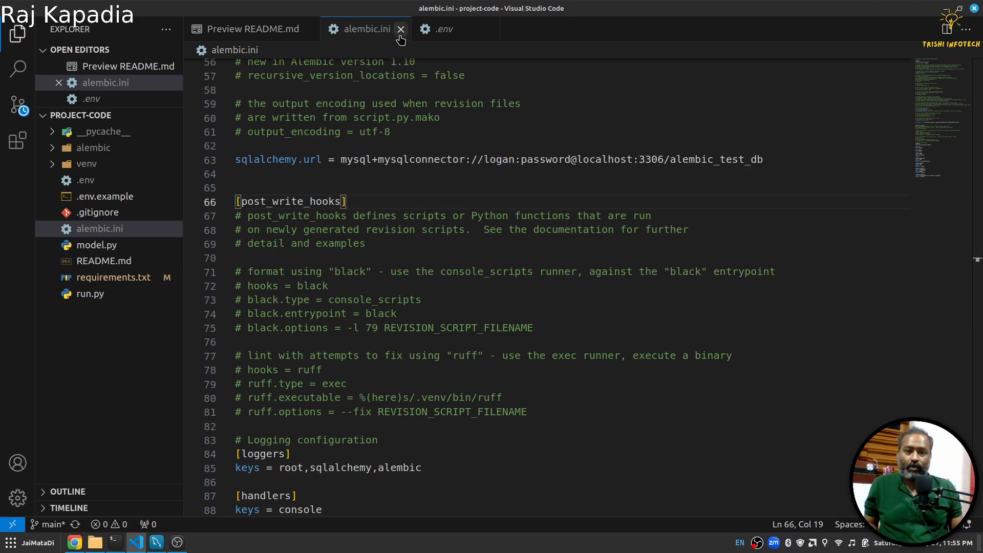
Close alembic.ini and bring up env.py from the project's alembic folder
left_click(399, 28)
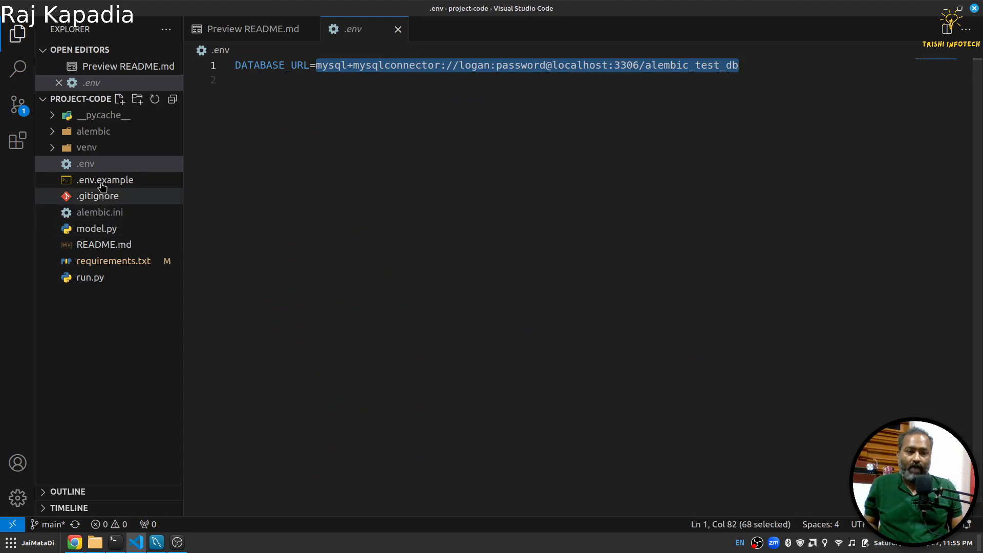
left_click(88, 131)
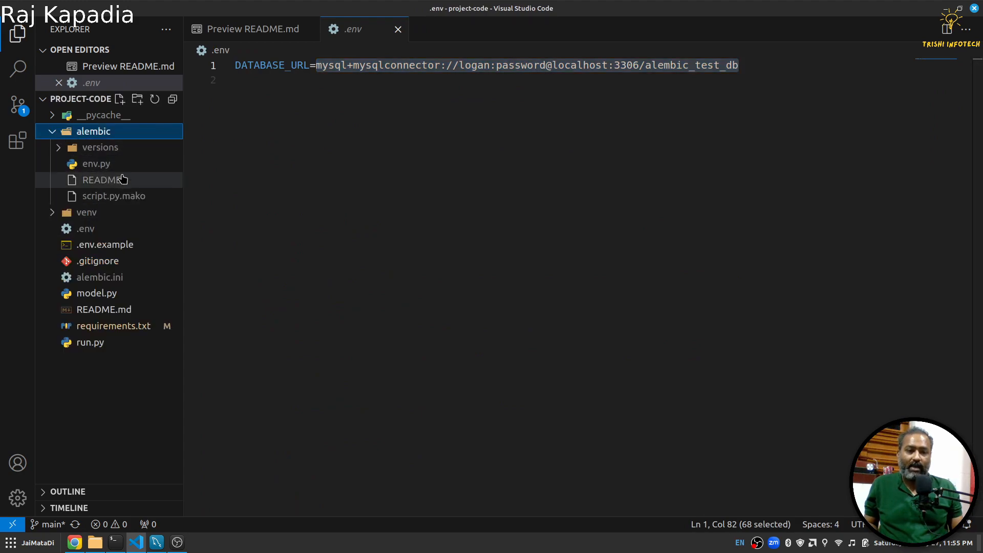
left_click(96, 163)
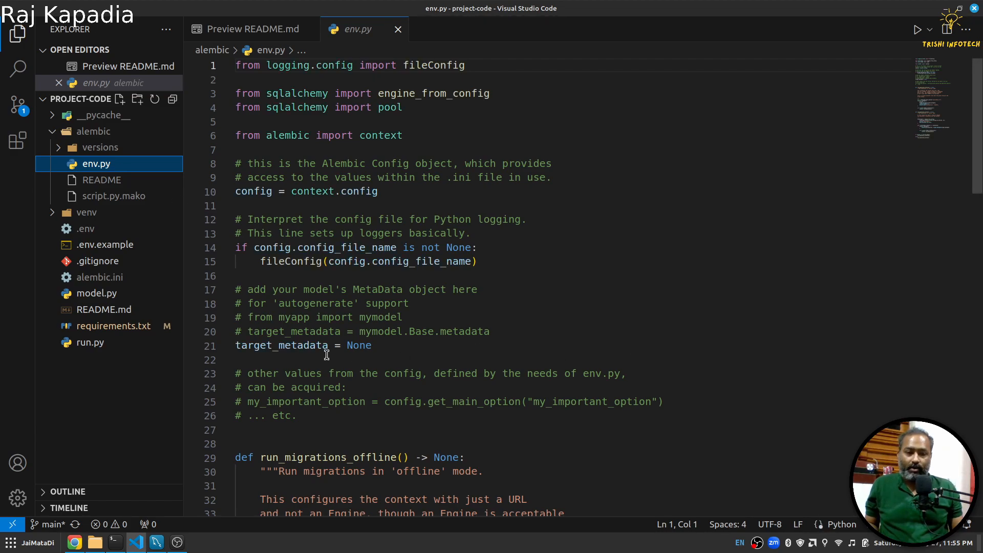
mouse_move(272, 345)
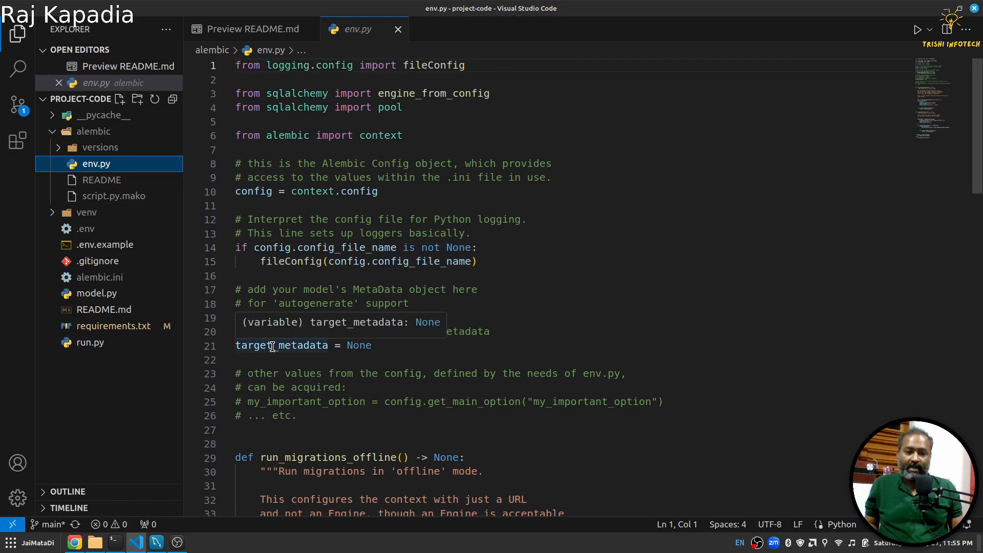
mouse_move(348, 346)
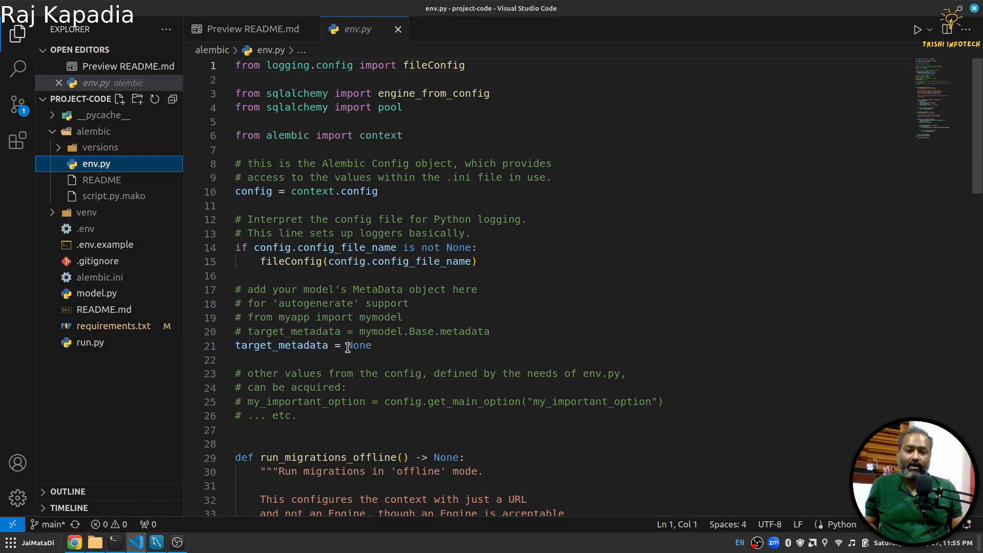
Add 'from model import UserBase' and set target_metadata to [UserBase.metadata] in env.py
left_click(502, 331)
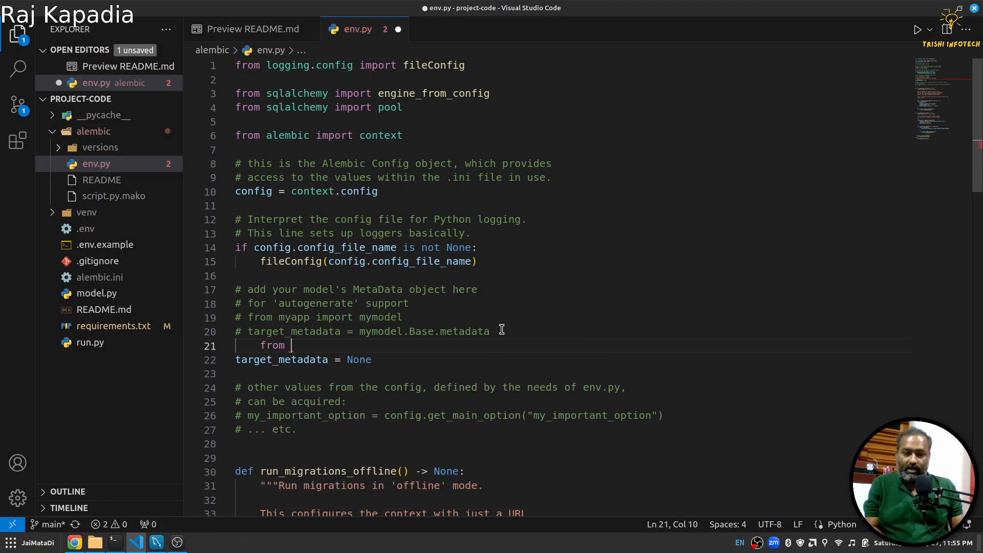
type("model import USer")
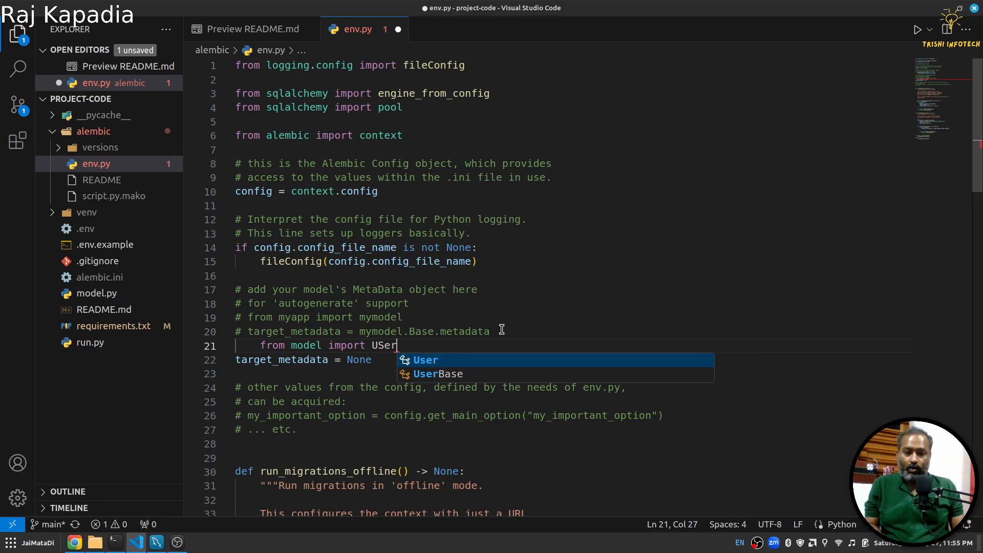
left_click(438, 374)
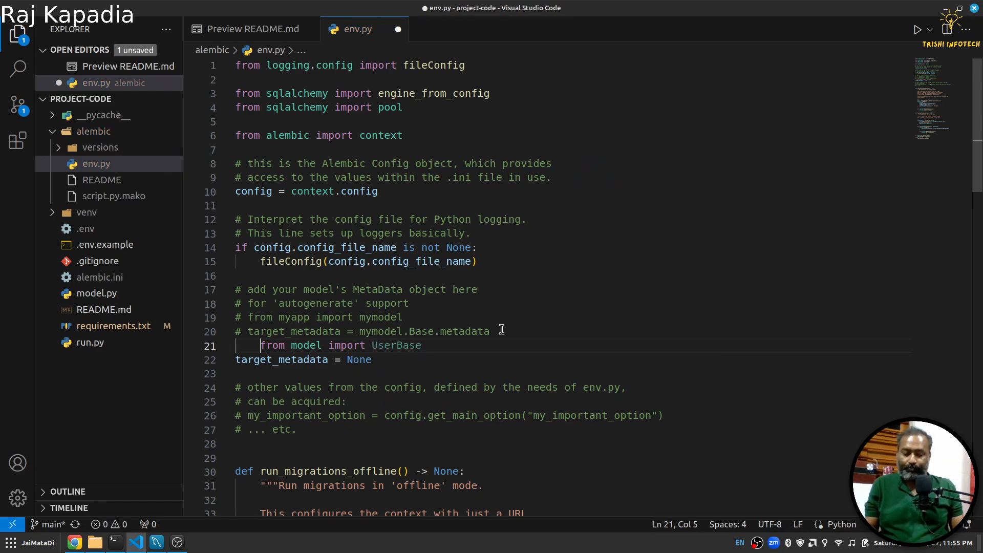
double_click(358, 360)
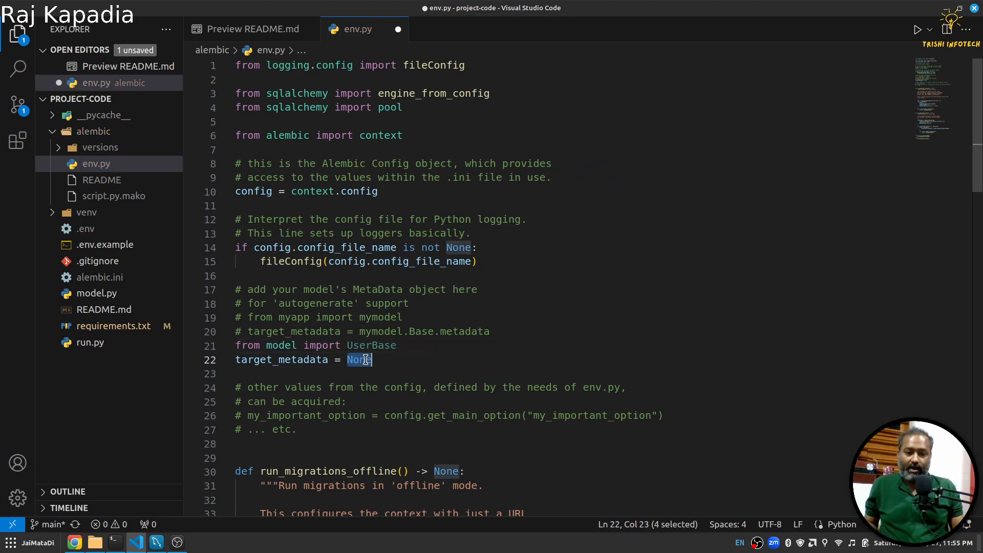
type("[]")
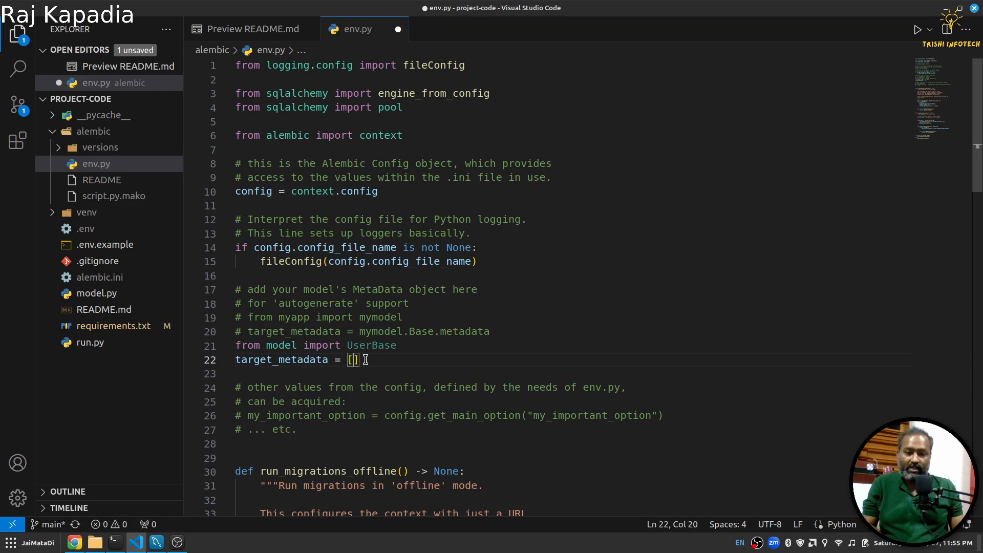
type("UserBase")
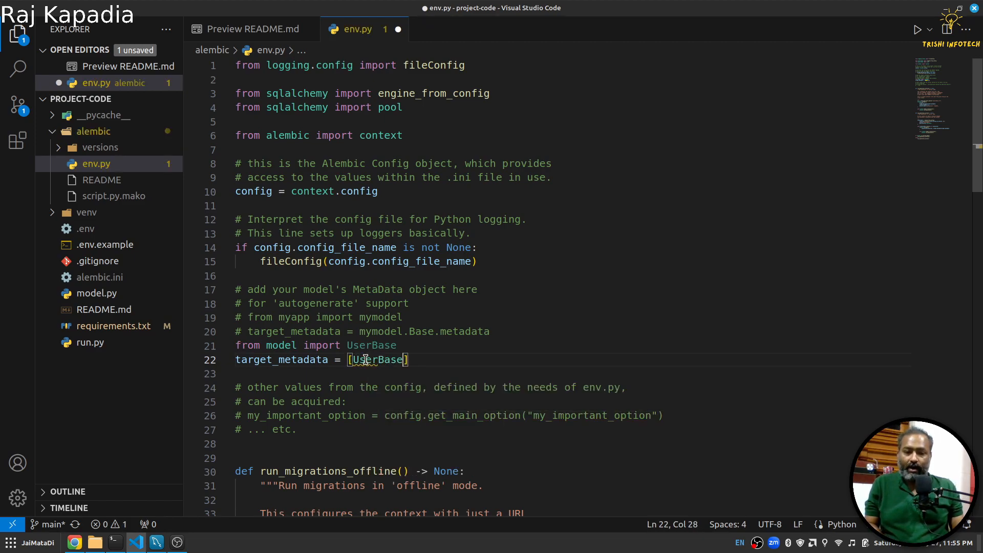
type(".metadata")
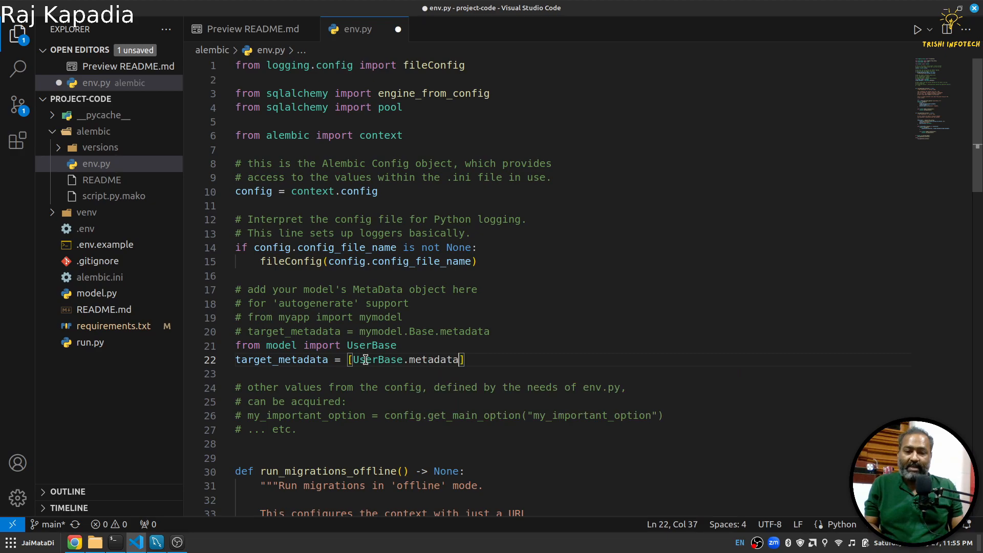
Check the base class name in model.py, then save the edited env.py
left_click(96, 293)
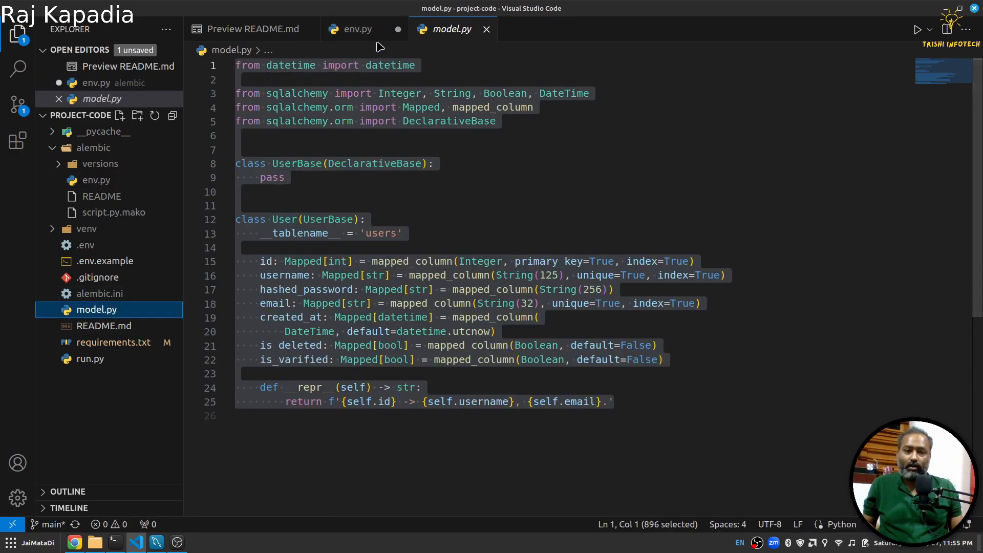
left_click(359, 29)
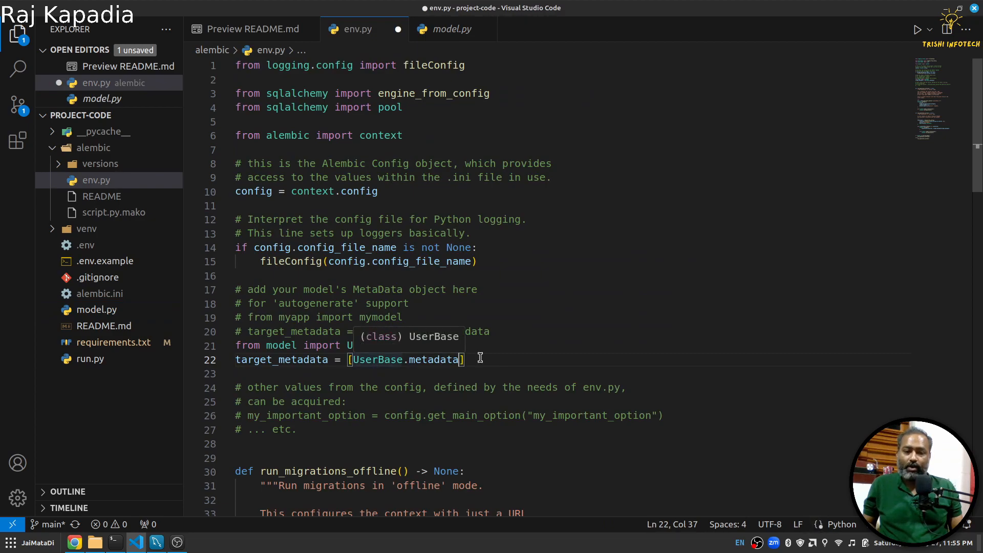
left_click(452, 29)
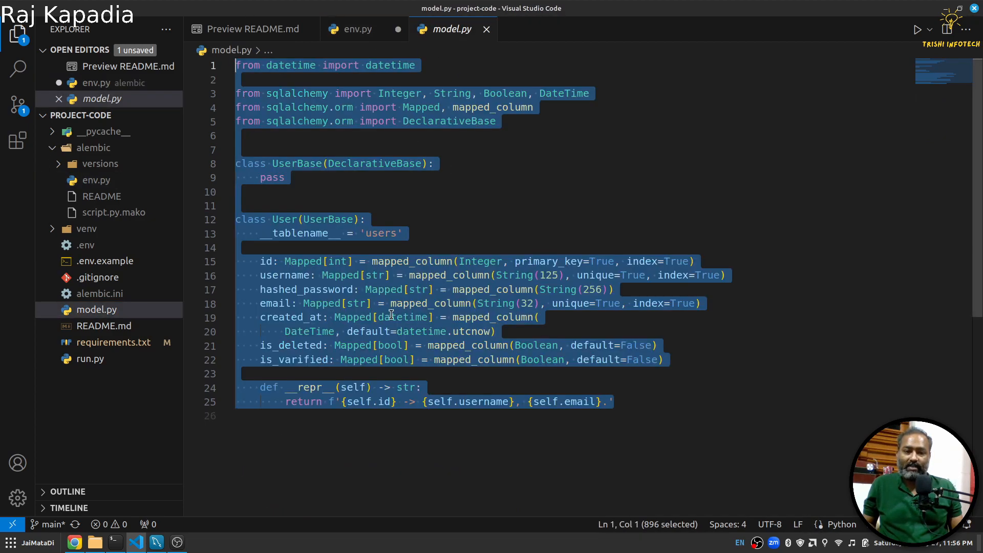
left_click(357, 29)
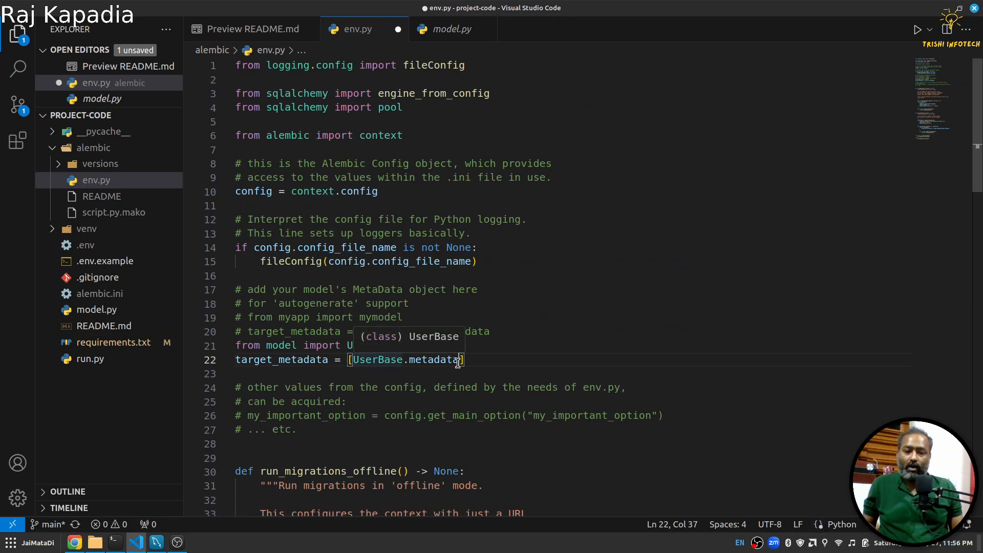
left_click(490, 360)
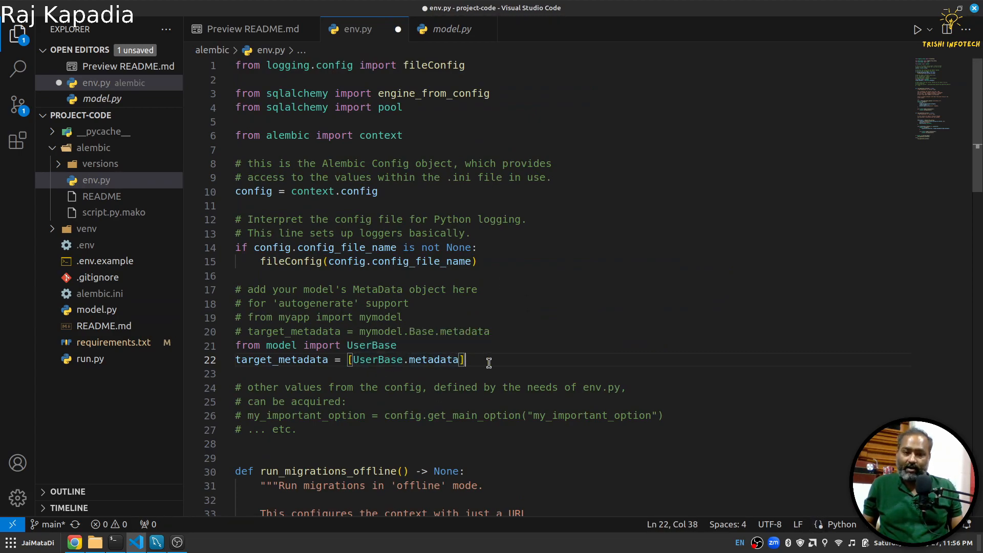
key("ctrl+s")
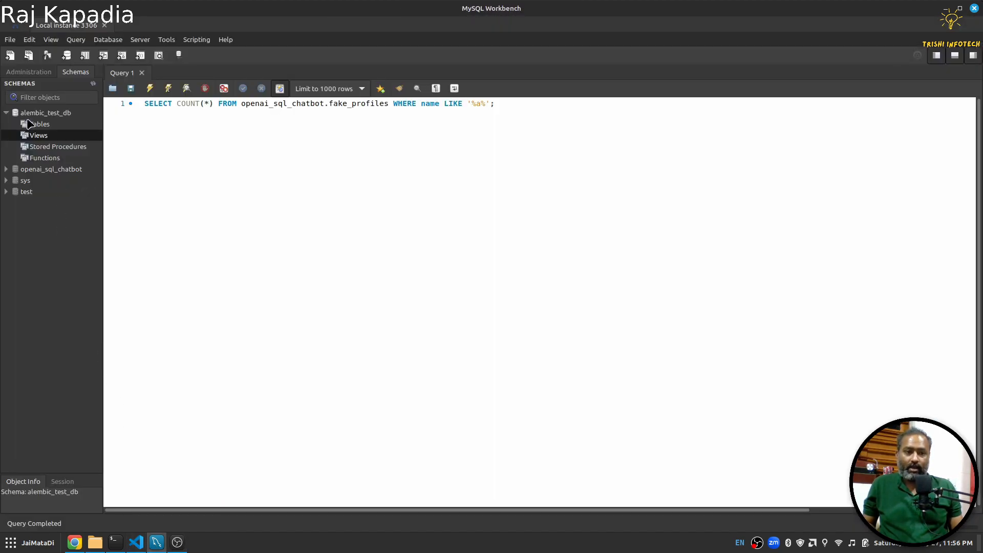
mouse_move(66, 264)
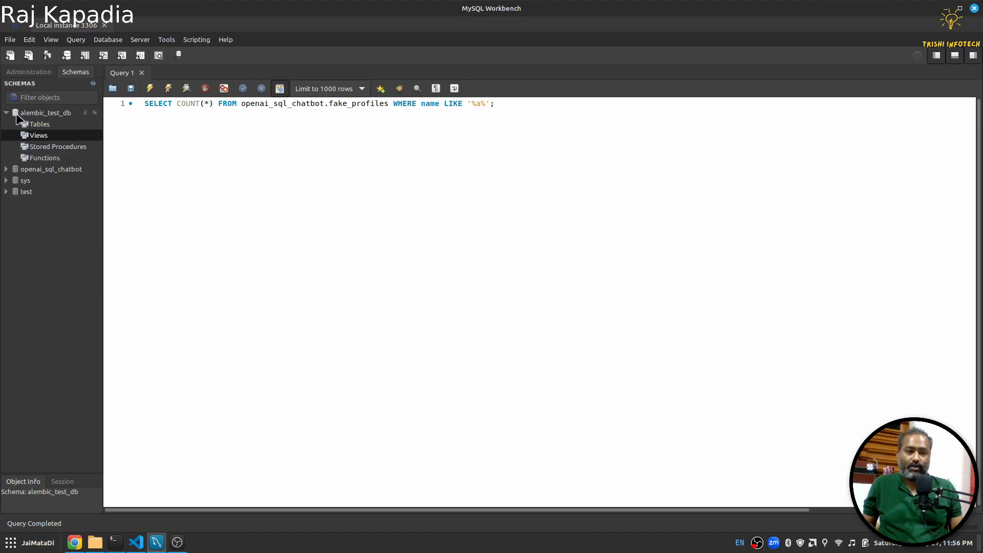
Refresh All on the alembic_test_db schema in the navigator to see its current tables
left_click(6, 112)
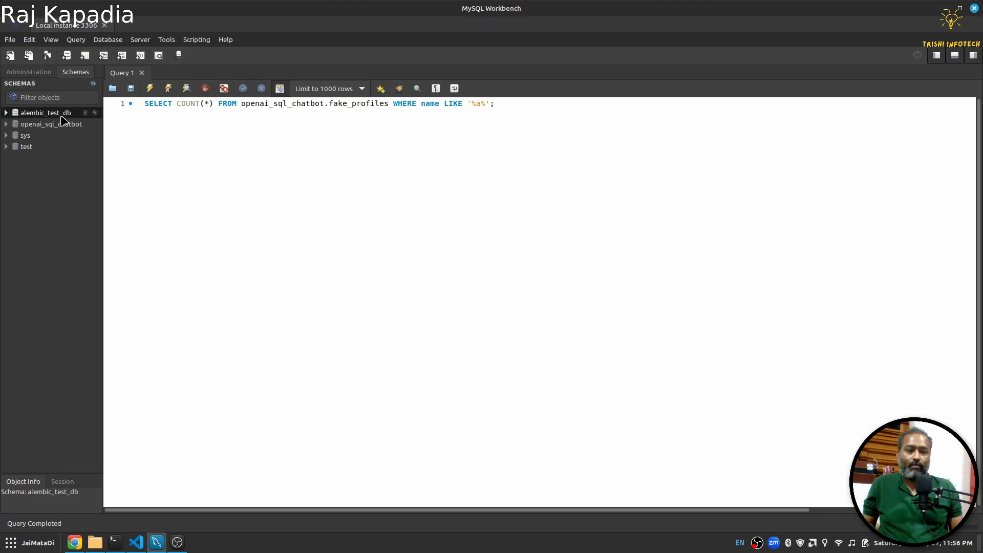
left_click(6, 112)
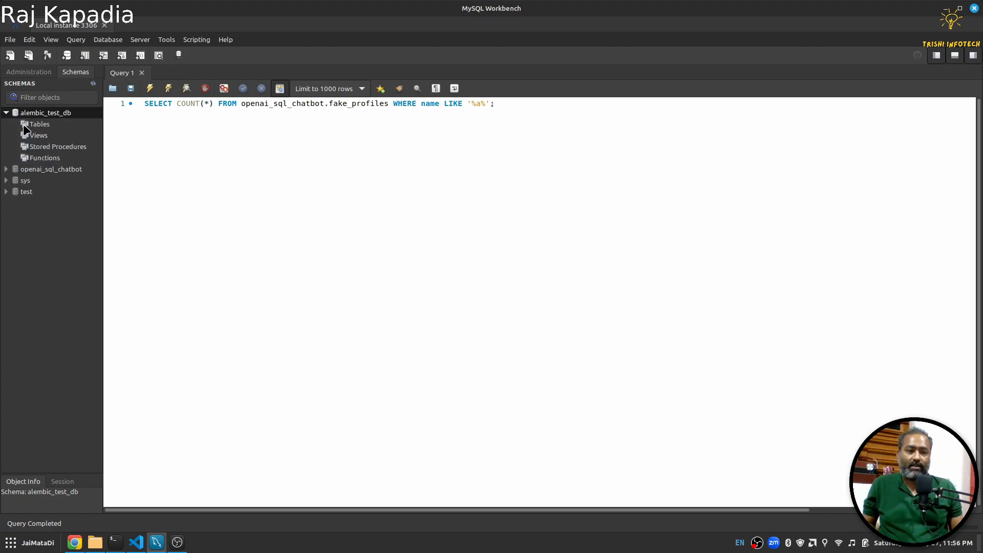
right_click(44, 113)
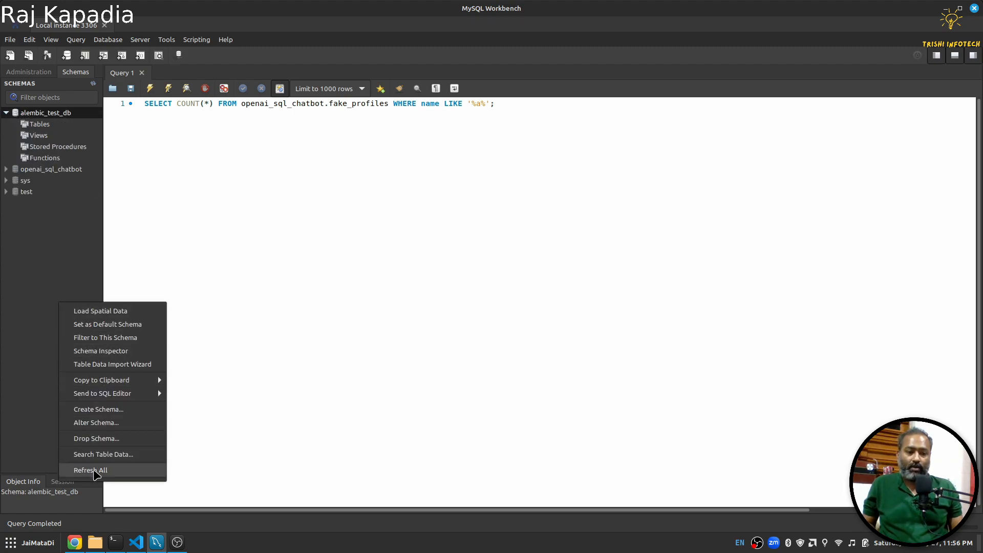
left_click(91, 470)
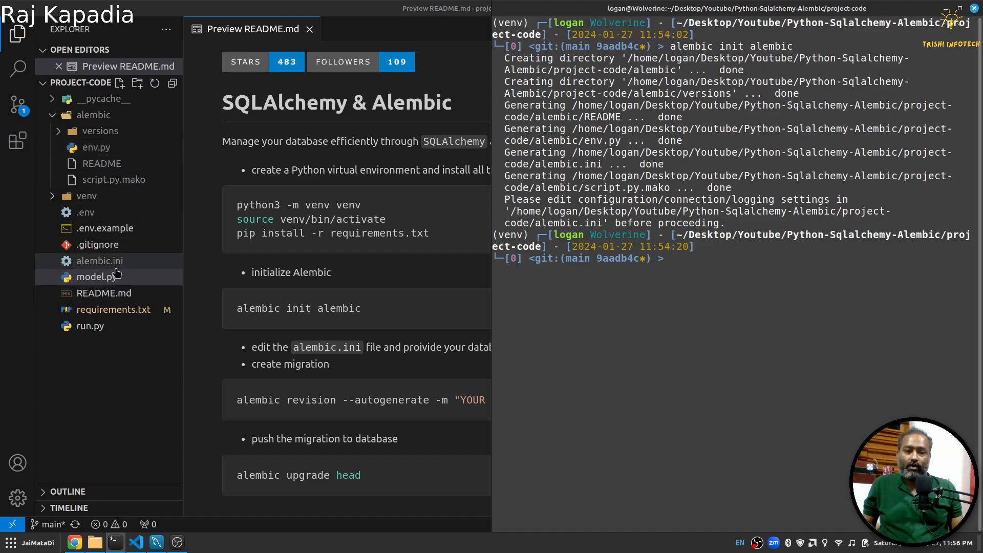
mouse_move(118, 264)
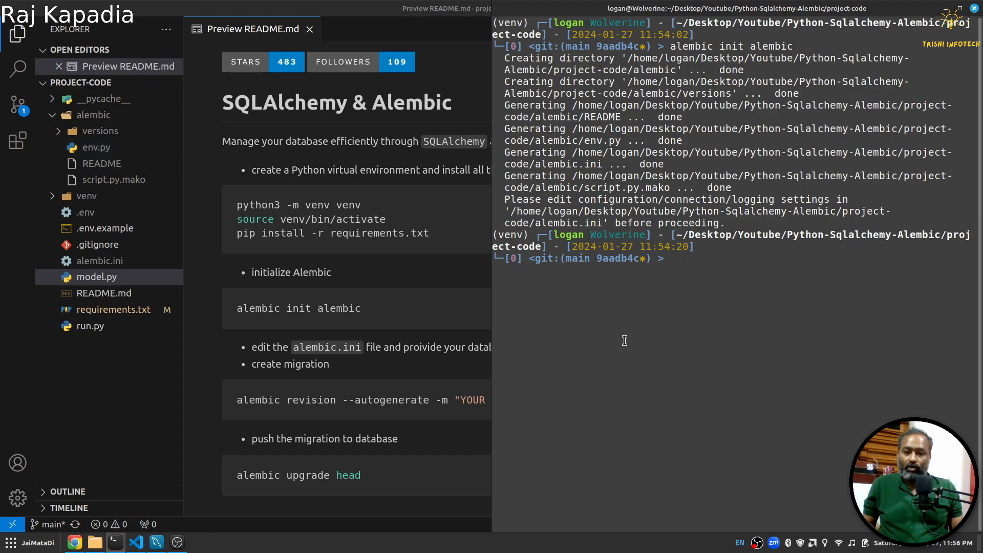
Start the alembic revision --autogenerate command for the users table migration
type("ale")
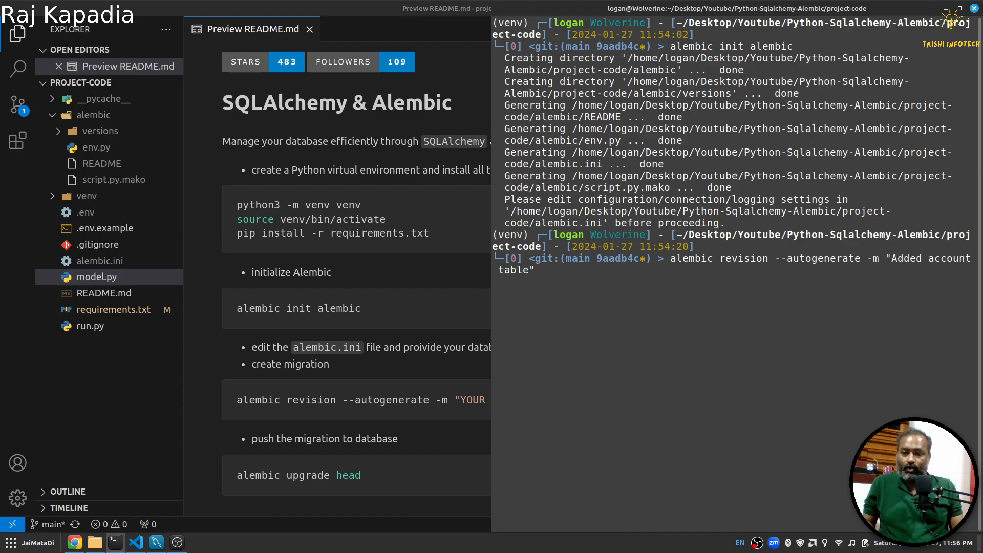
mouse_move(891, 300)
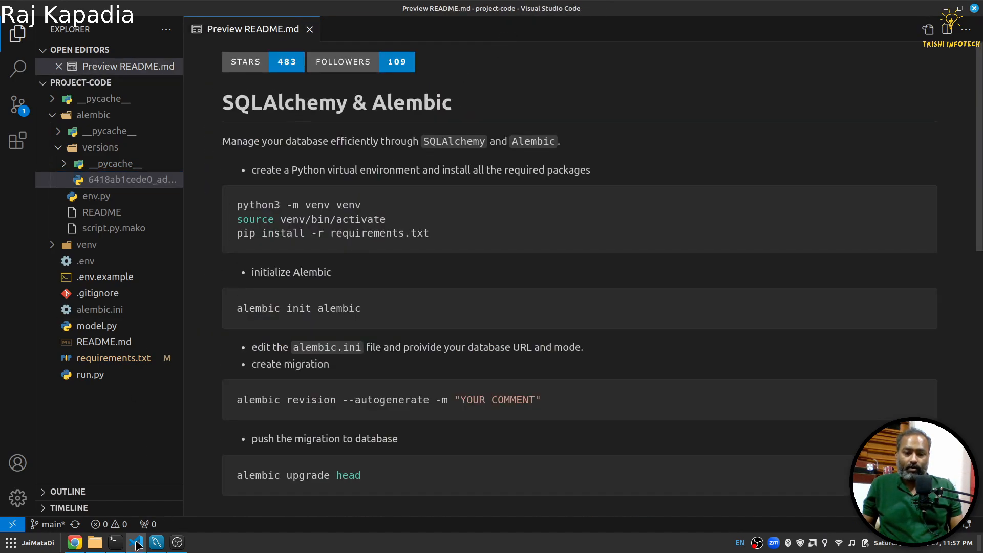
Run alembic upgrade head in the terminal to apply the added_user_table revision
left_click(115, 543)
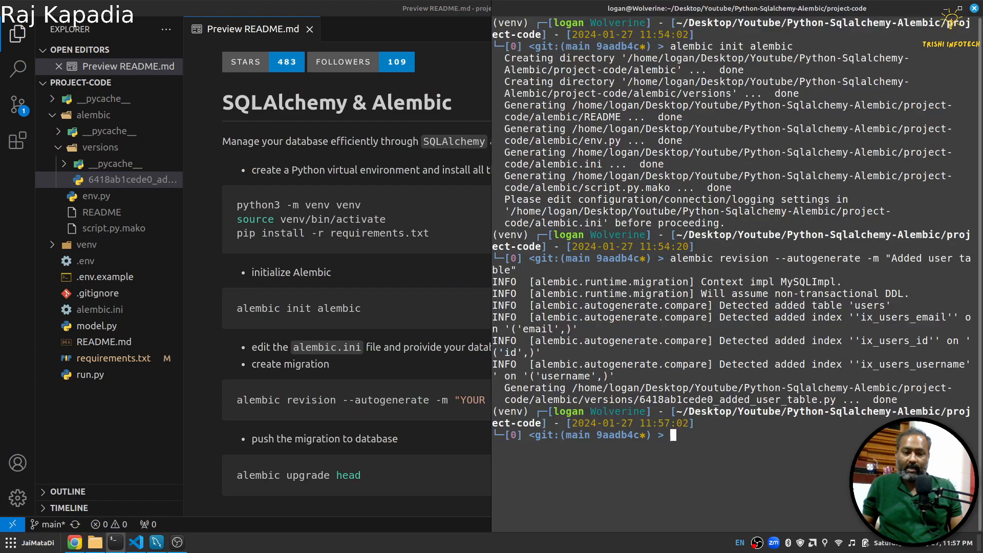
type("ale")
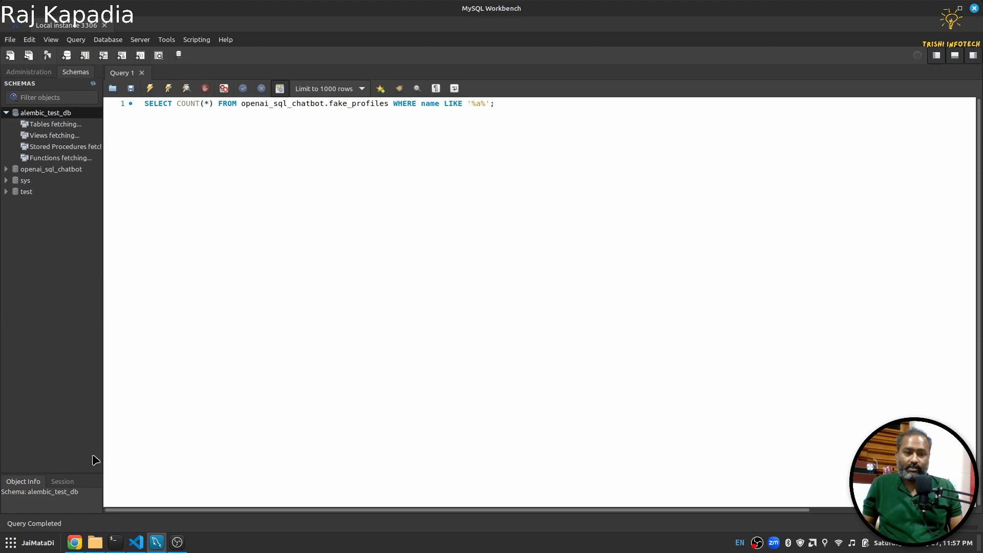
Query the users table to show id, username, email, created_at, is_deleted and is_verified columns
left_click(11, 112)
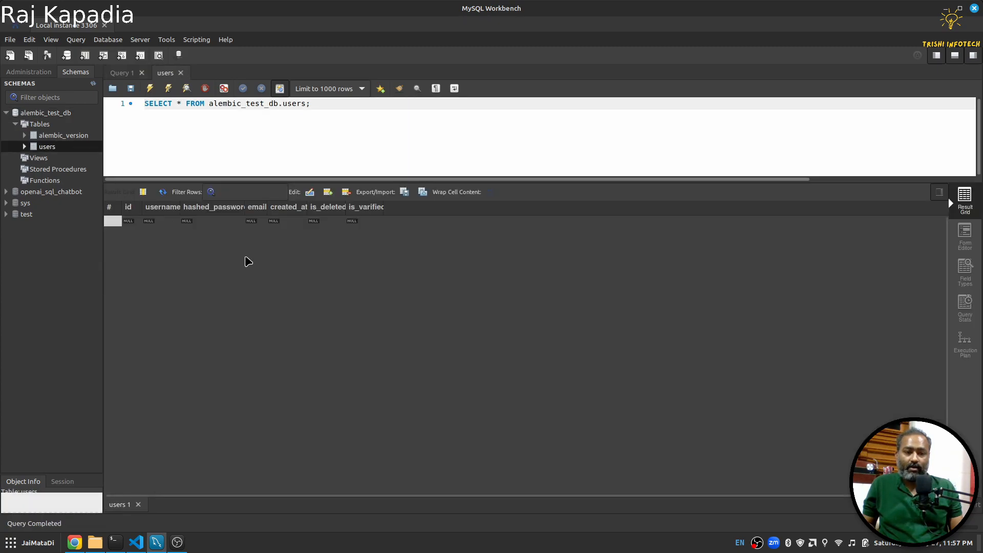
mouse_move(379, 209)
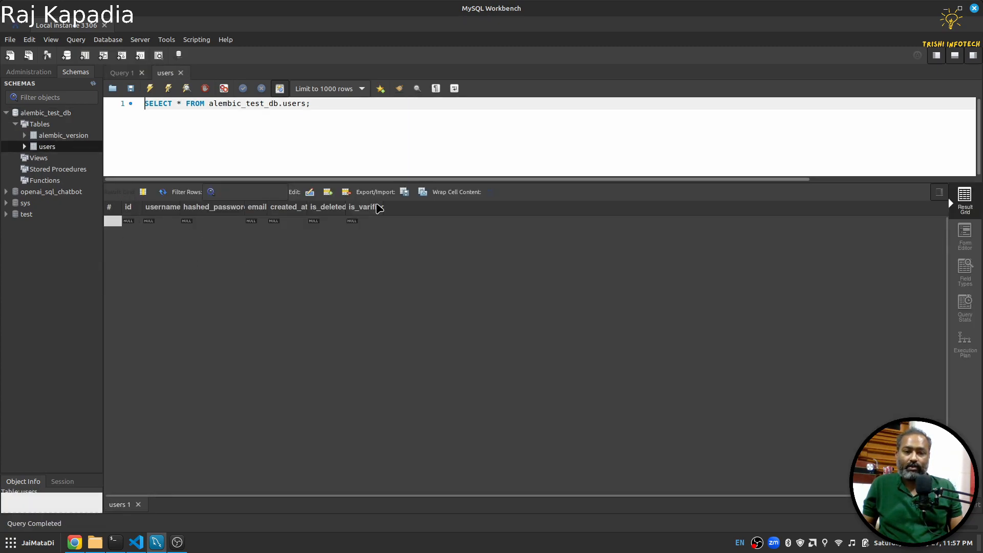
mouse_move(471, 217)
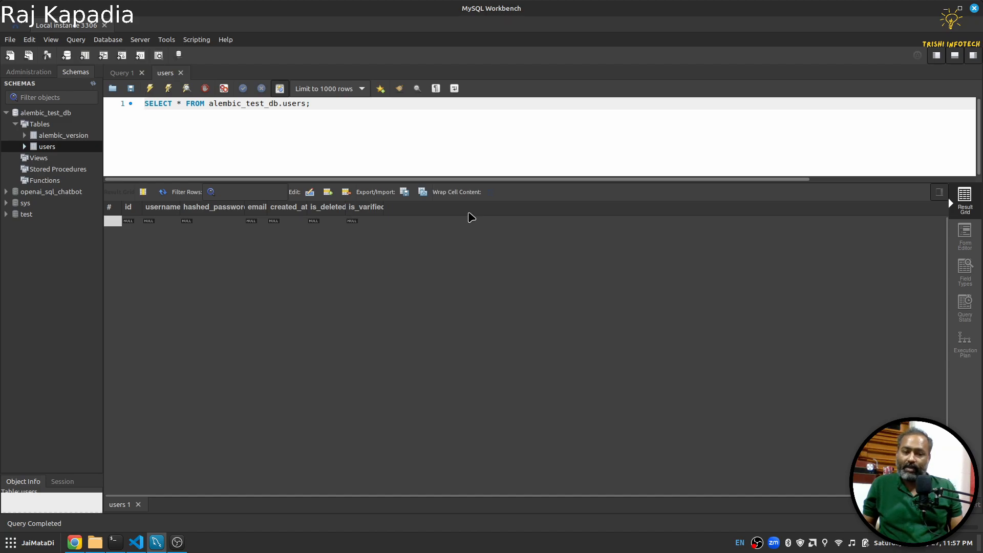
mouse_move(136, 543)
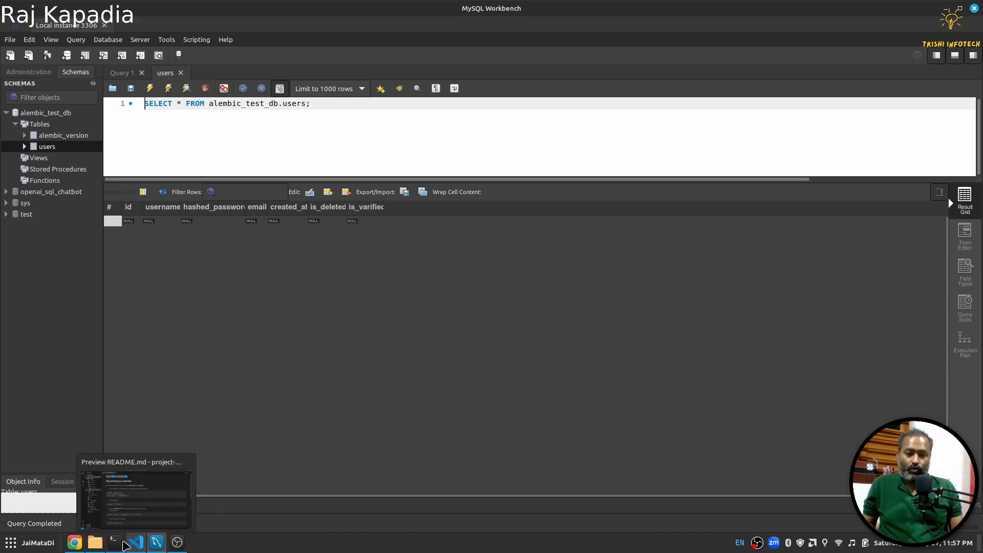
Collapse the alembic folder in the VS Code Explorer while reviewing the upgrade output
left_click(114, 542)
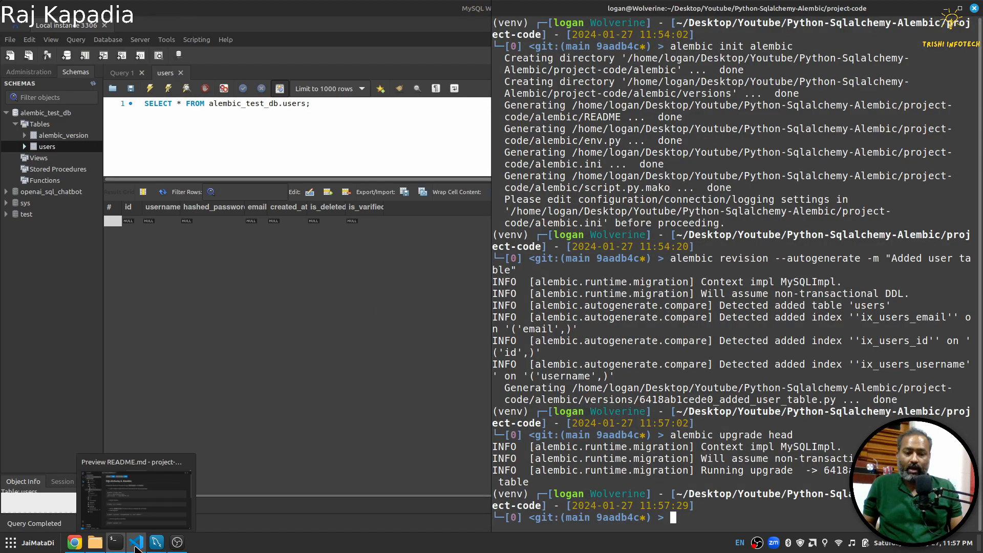
left_click(135, 542)
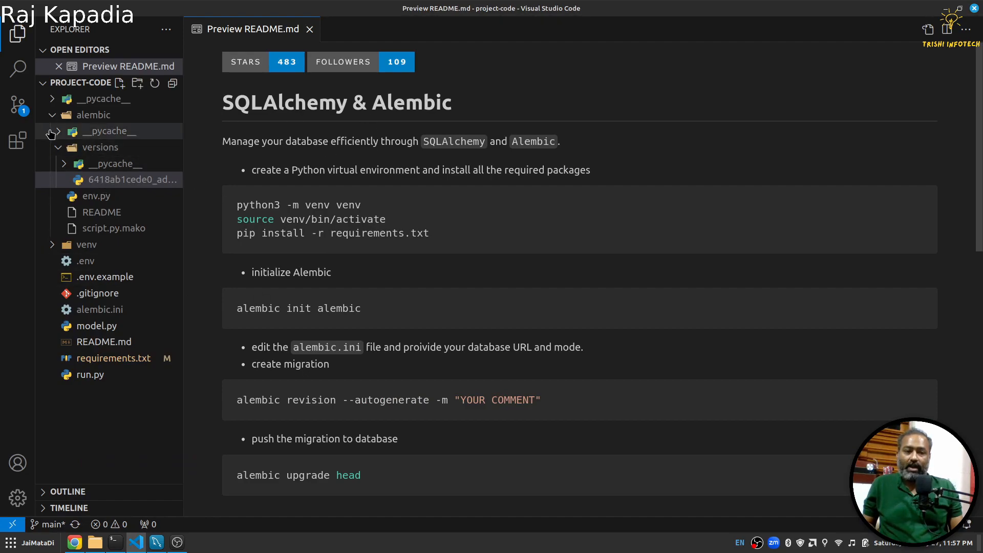
left_click(94, 115)
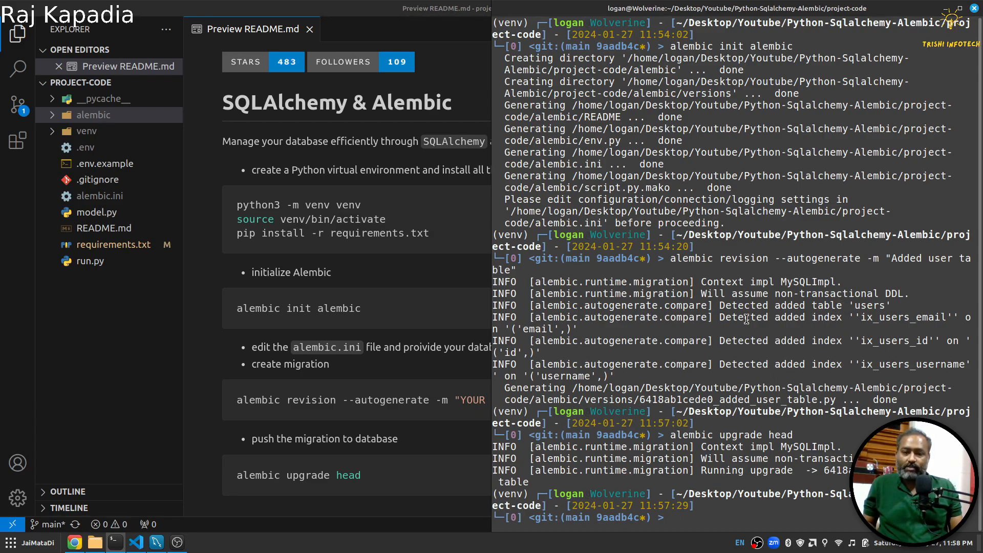
mouse_move(776, 305)
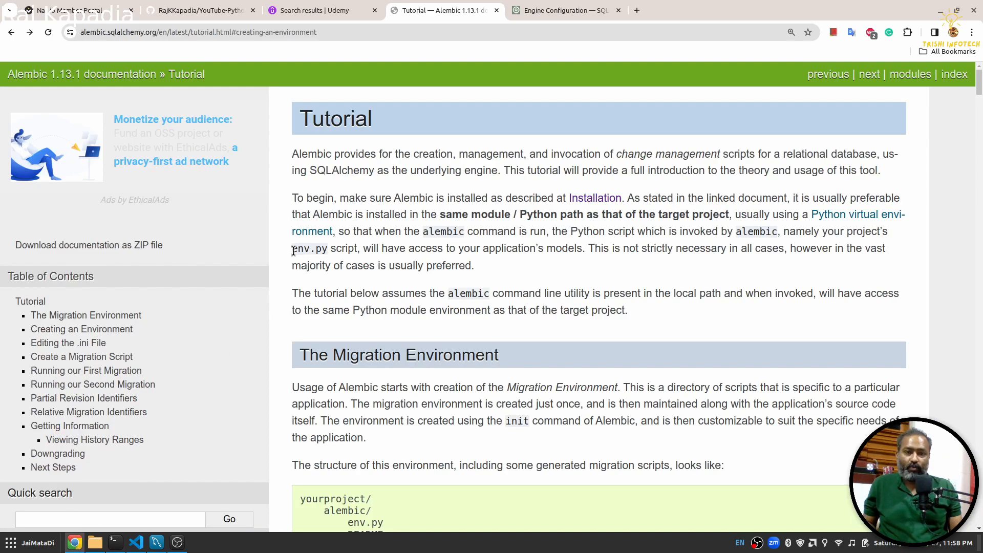
Show the RajKKapadia/YouTube-Python-SQLAlchemy-Alembic repository with its first-commit files and README
left_click(199, 10)
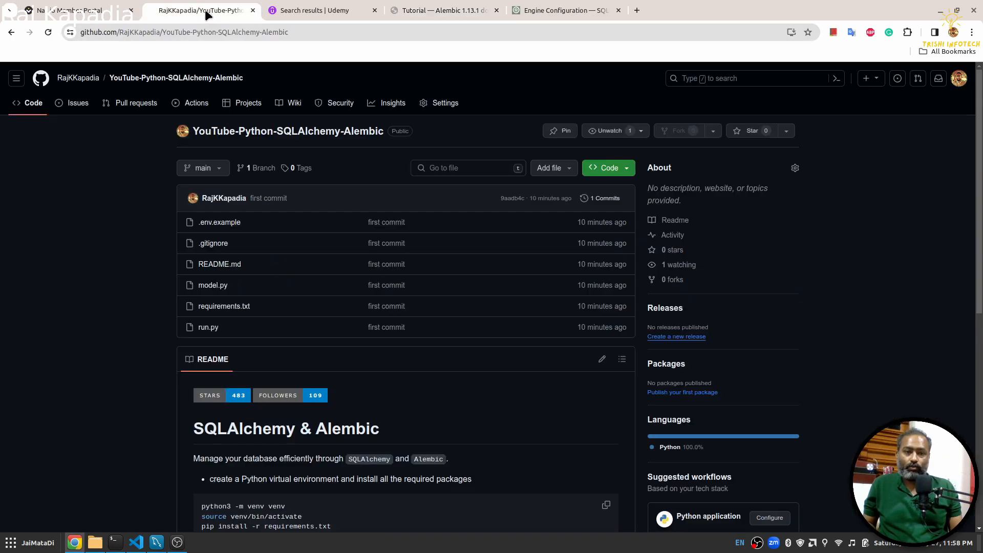
mouse_move(411, 235)
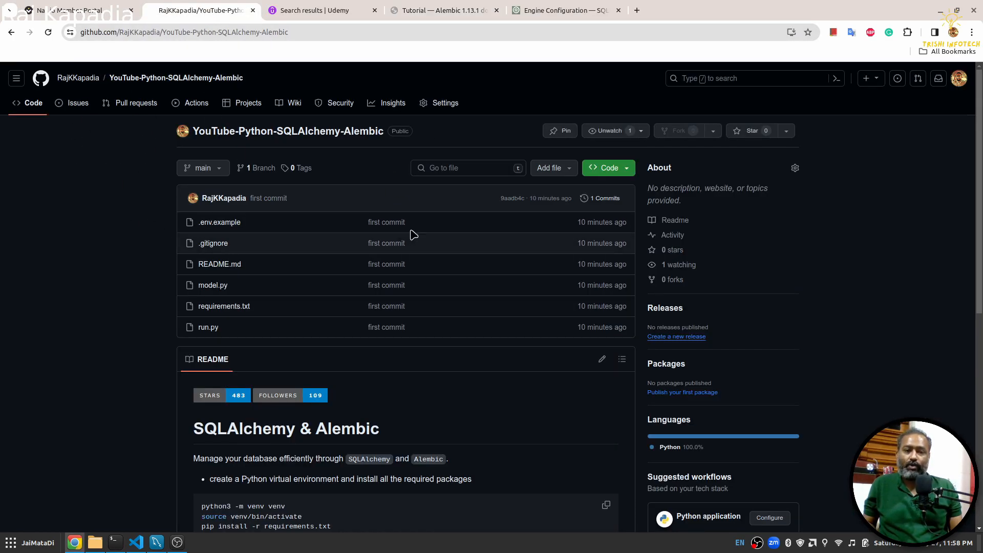
mouse_move(283, 52)
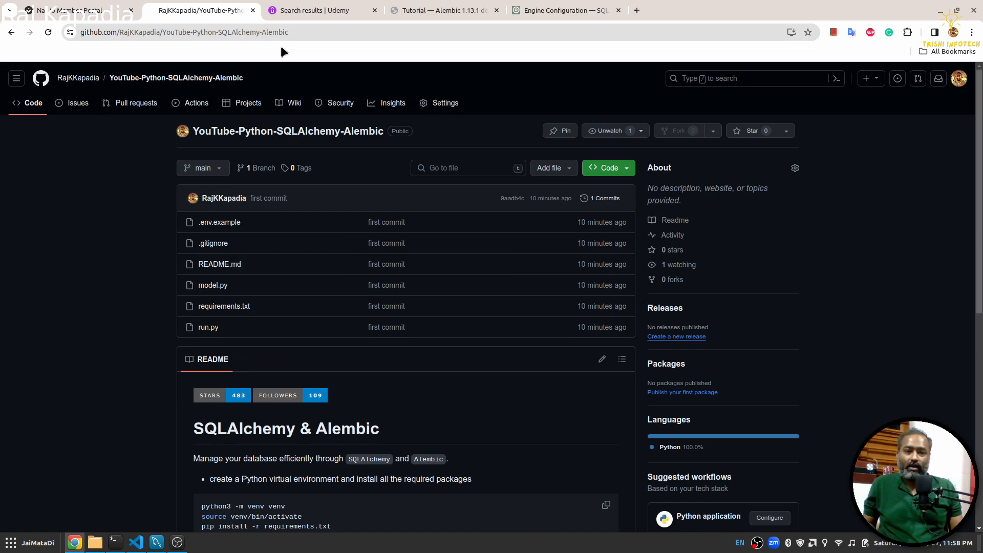
mouse_move(354, 93)
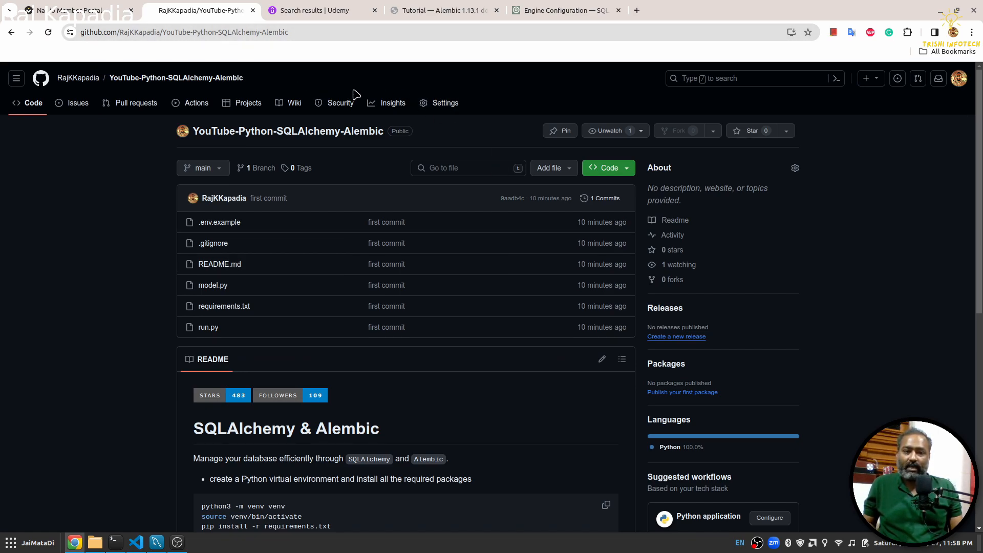
mouse_move(485, 221)
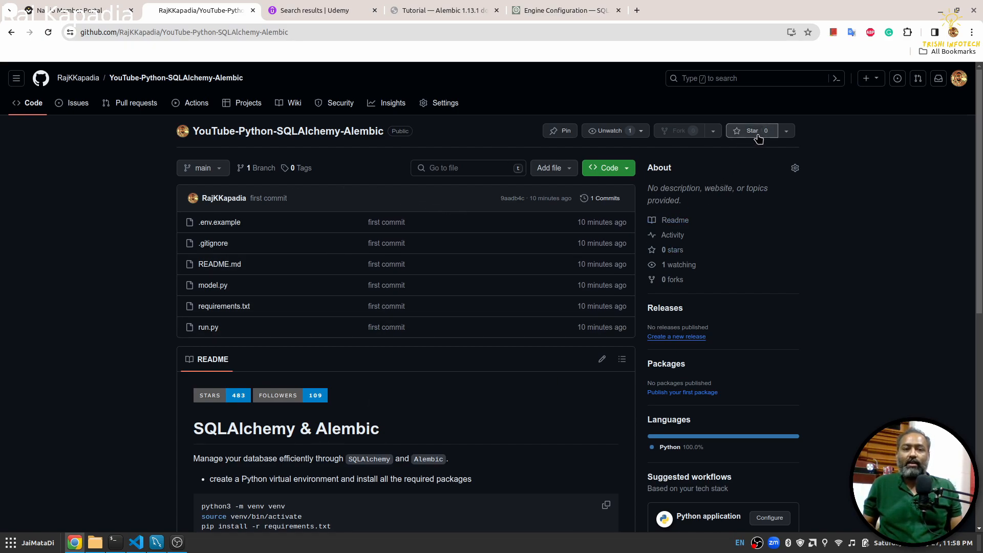
mouse_move(461, 88)
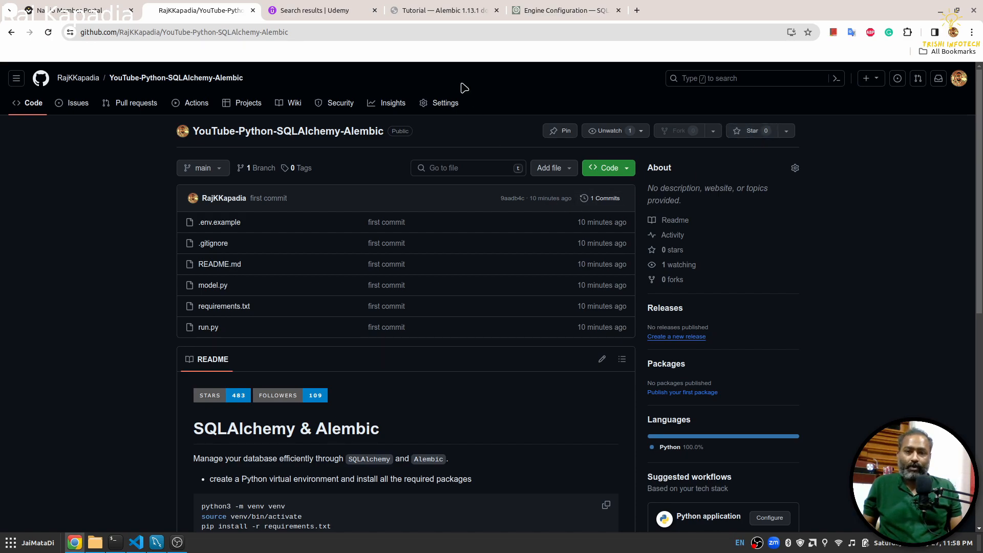
Flip between the Alembic 1.13.1 tutorial and SQLAlchemy 2.0 Engine Configuration pages, ending on Engine Configuration
left_click(441, 10)
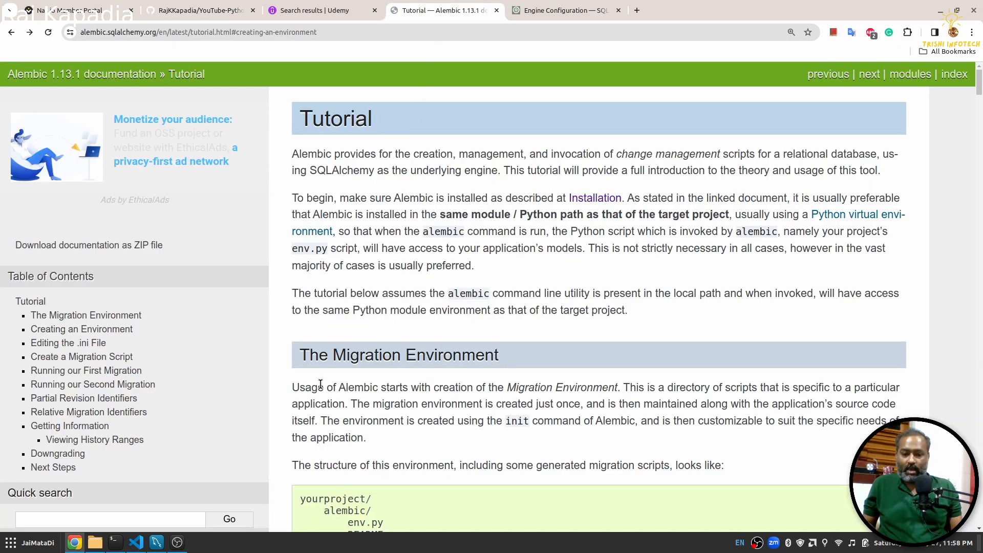
mouse_move(453, 306)
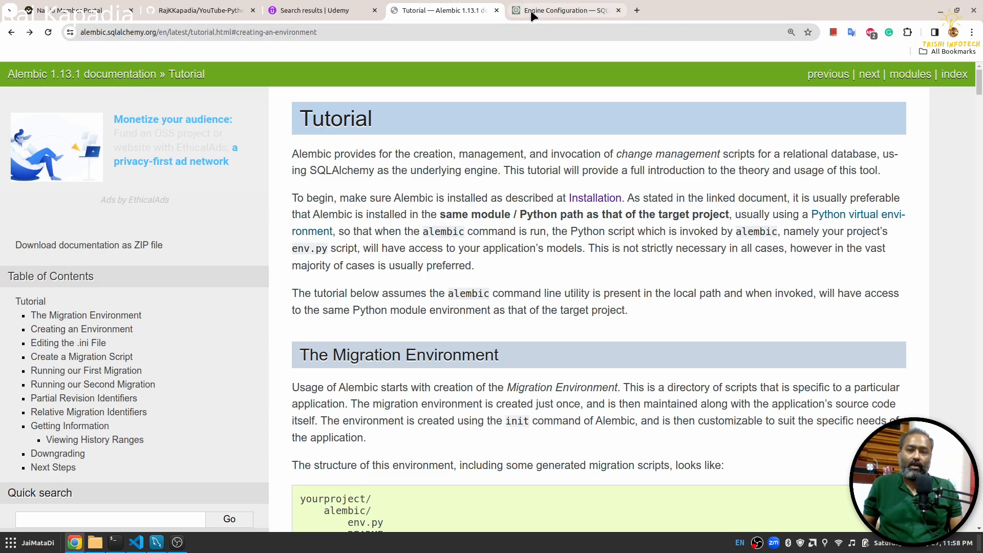
left_click(566, 10)
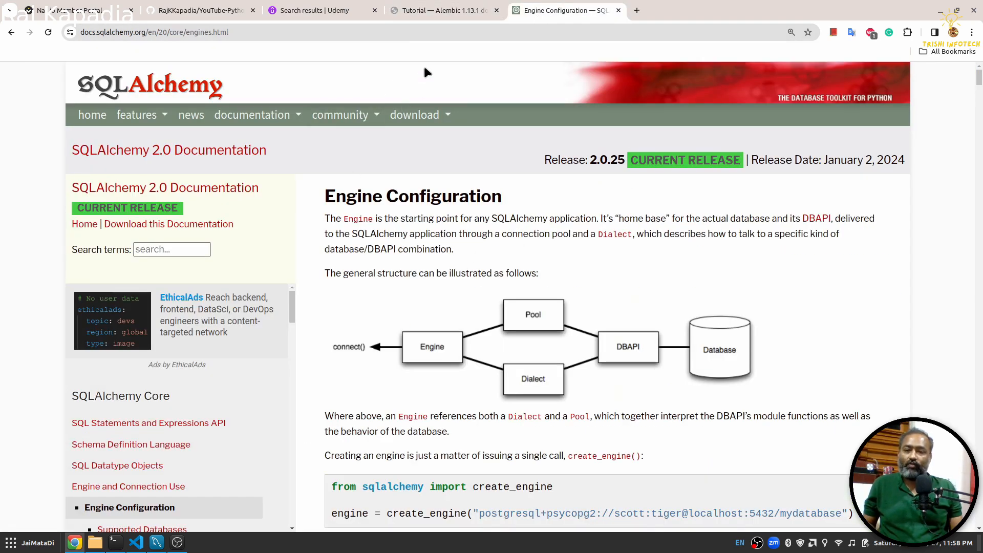
left_click(443, 10)
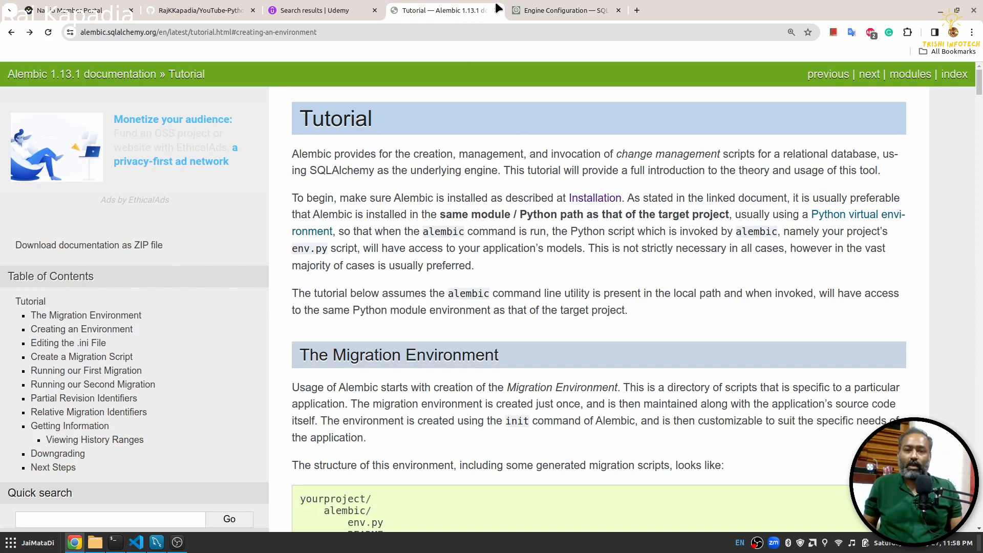
left_click(566, 10)
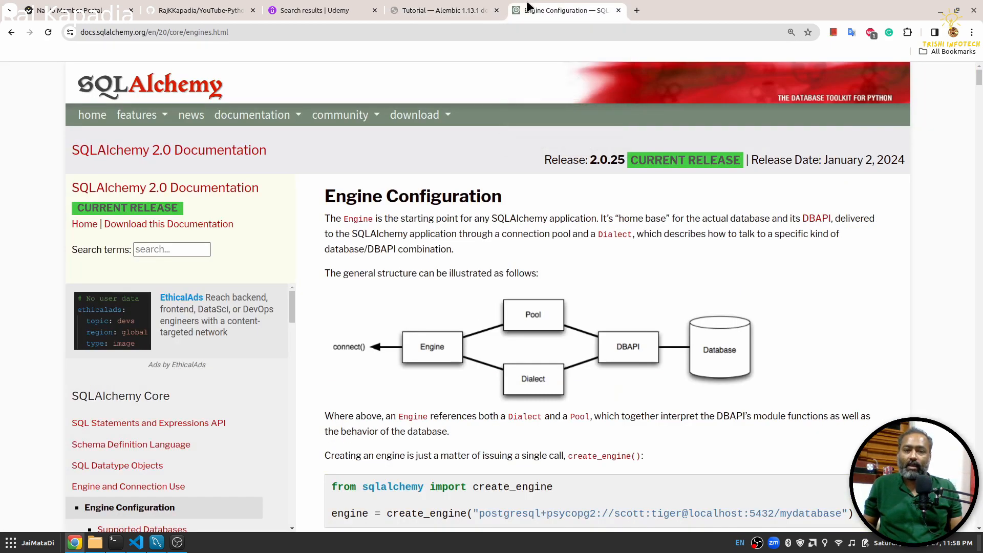